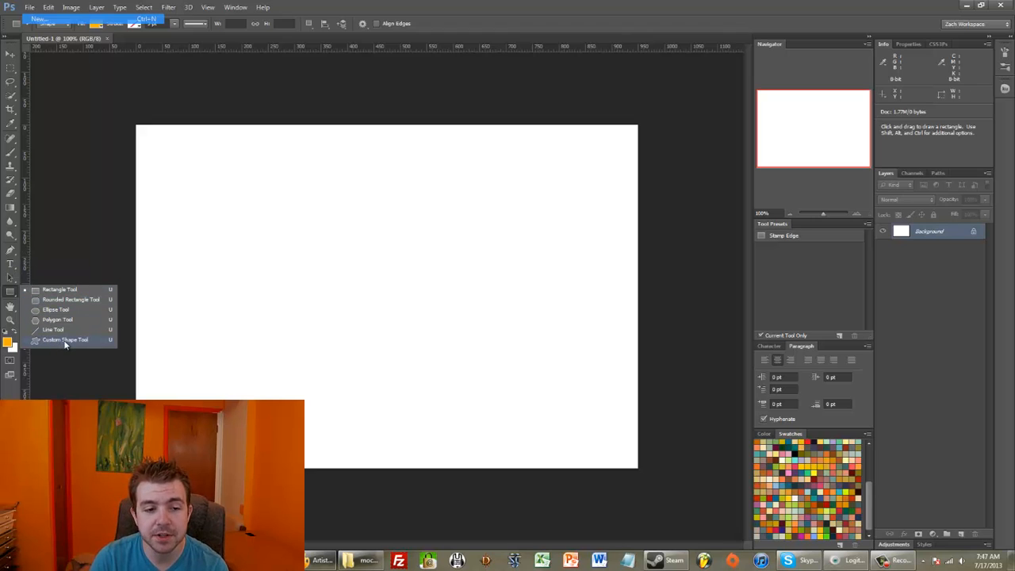
- Select the Custom Shape Tool and load another shape set from the picker's gear menu
{"action": "left_click", "coordinate": [65, 339]}
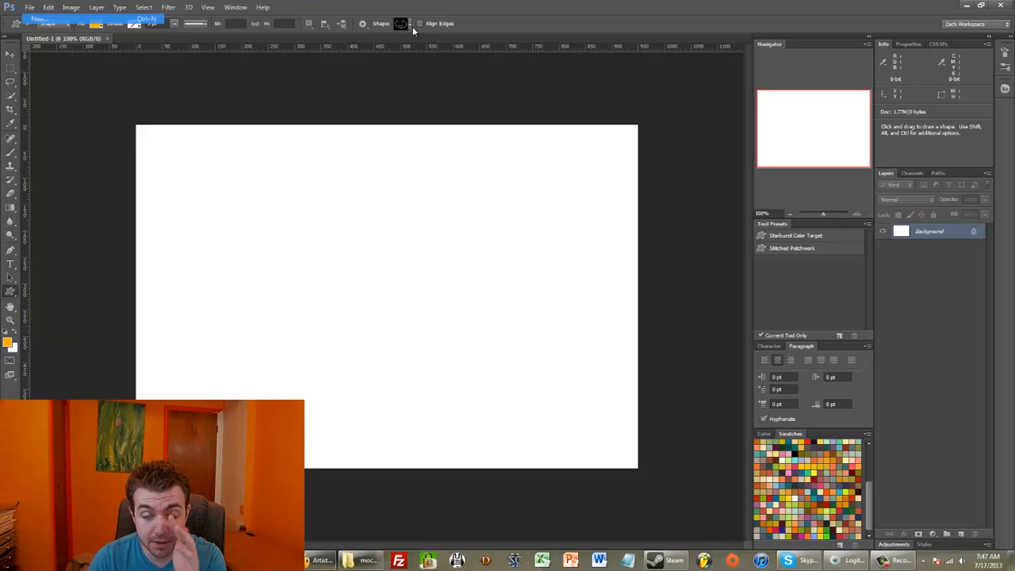
{"action": "left_click", "coordinate": [409, 23]}
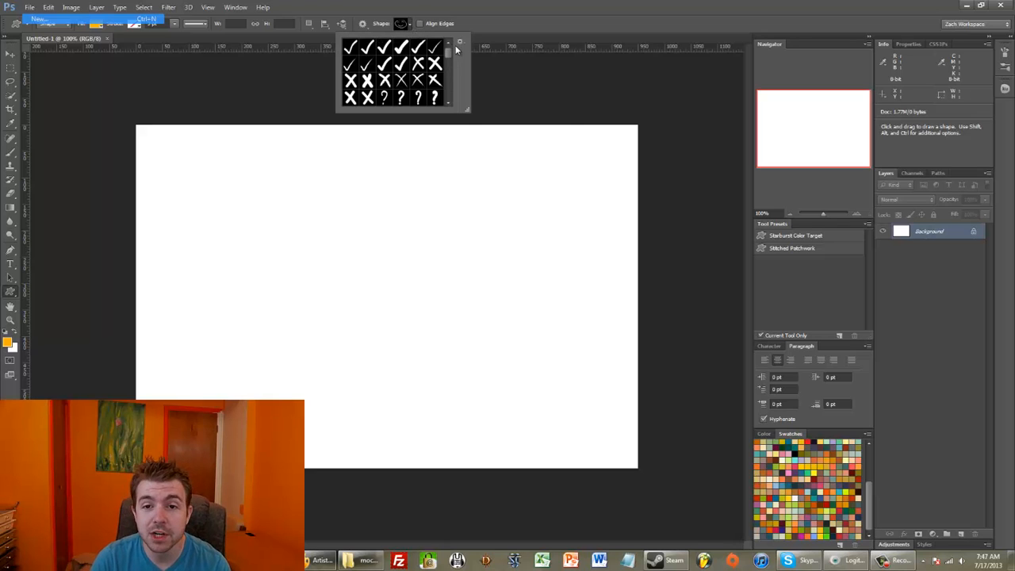
{"action": "left_click", "coordinate": [448, 52]}
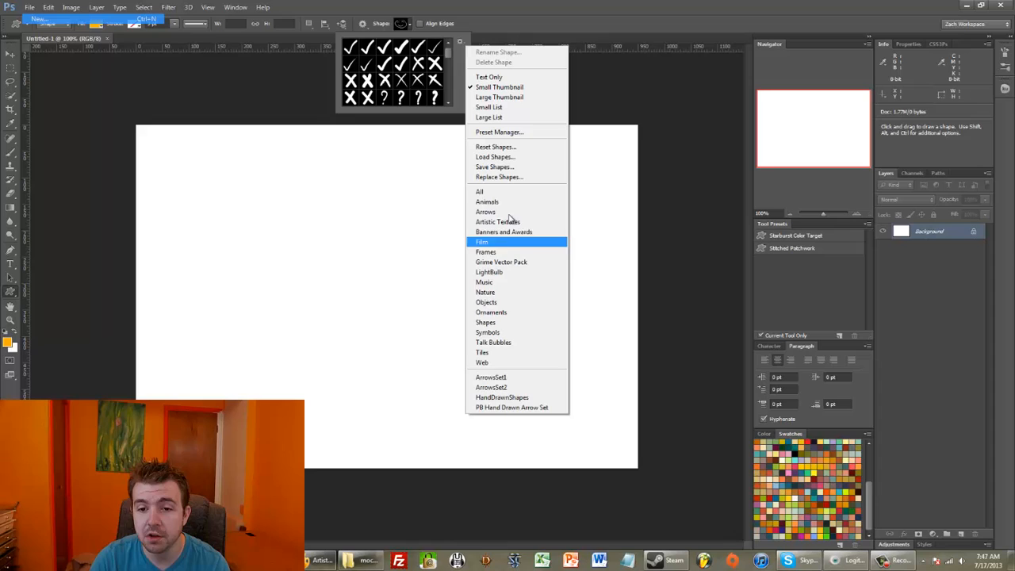
{"action": "mouse_move", "coordinate": [500, 262]}
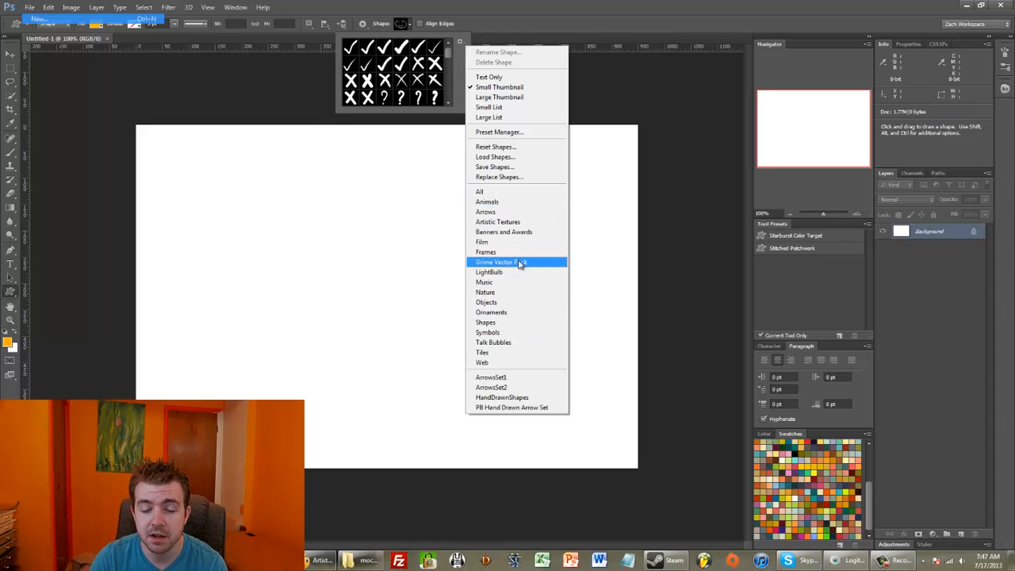
{"action": "mouse_move", "coordinate": [521, 362]}
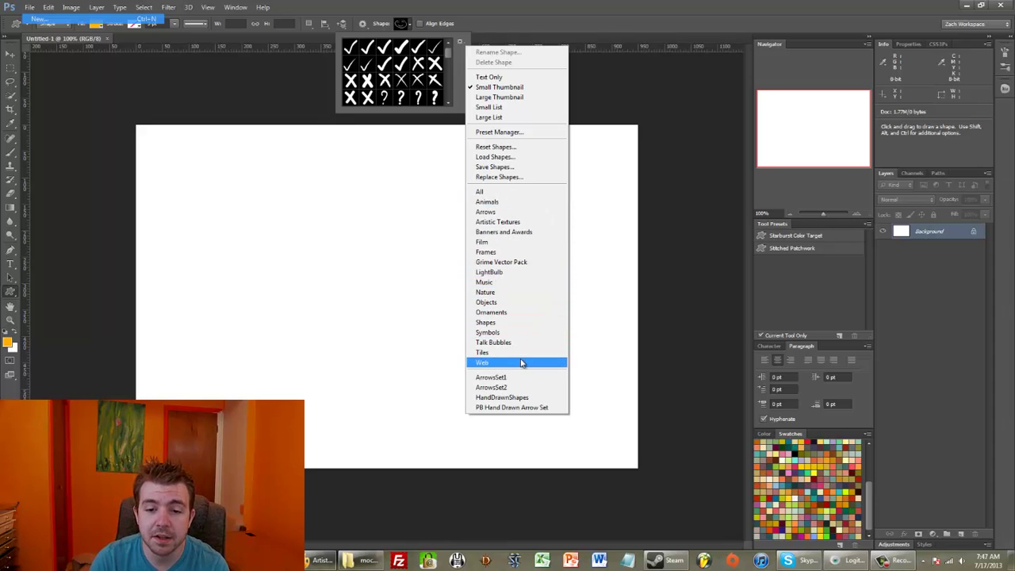
{"action": "mouse_move", "coordinate": [516, 271]}
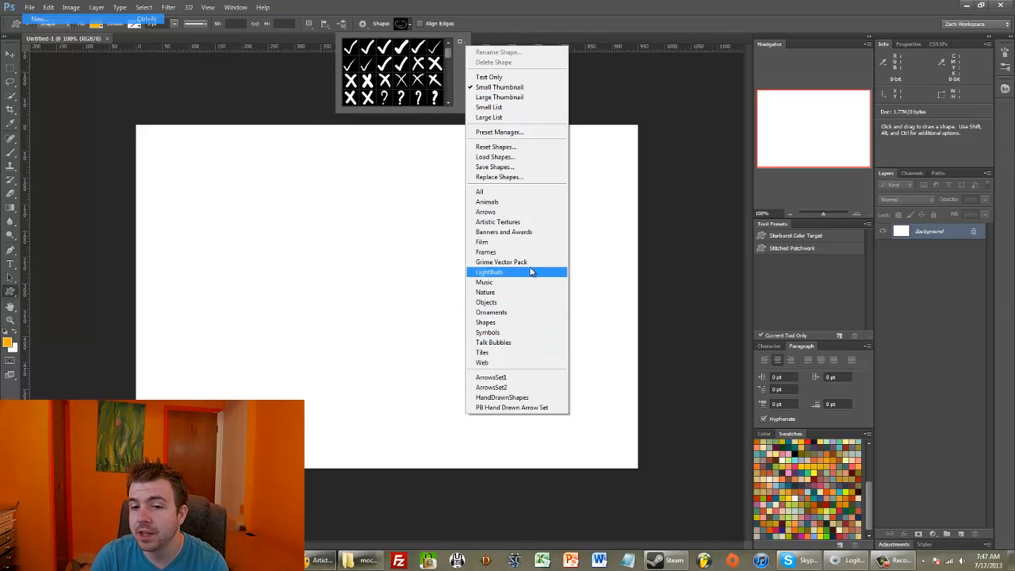
{"action": "left_click", "coordinate": [489, 272]}
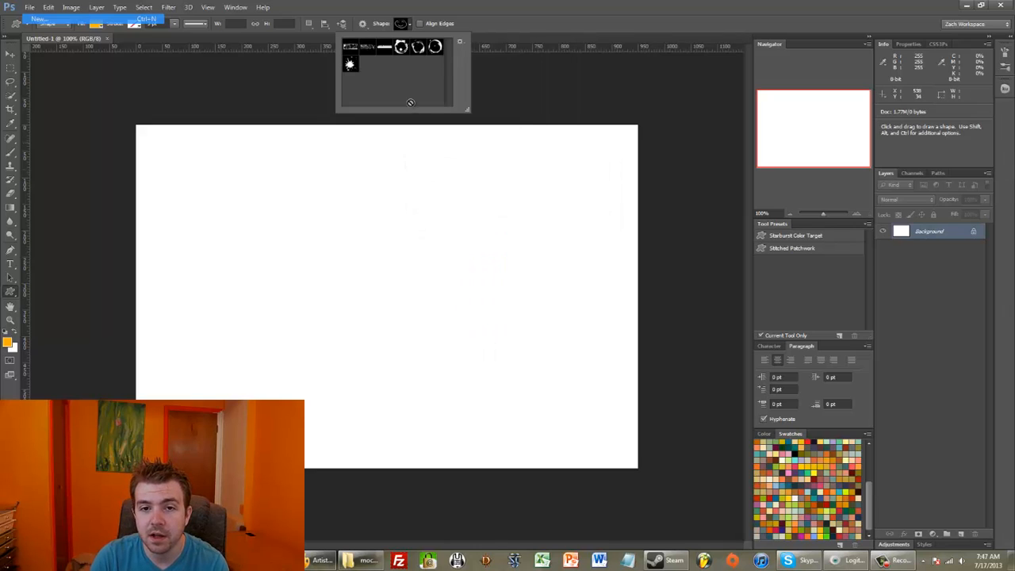
- Draw the orange house shape, then load the ArrowsSet2 shapes for the swirl
{"action": "left_click", "coordinate": [459, 42]}
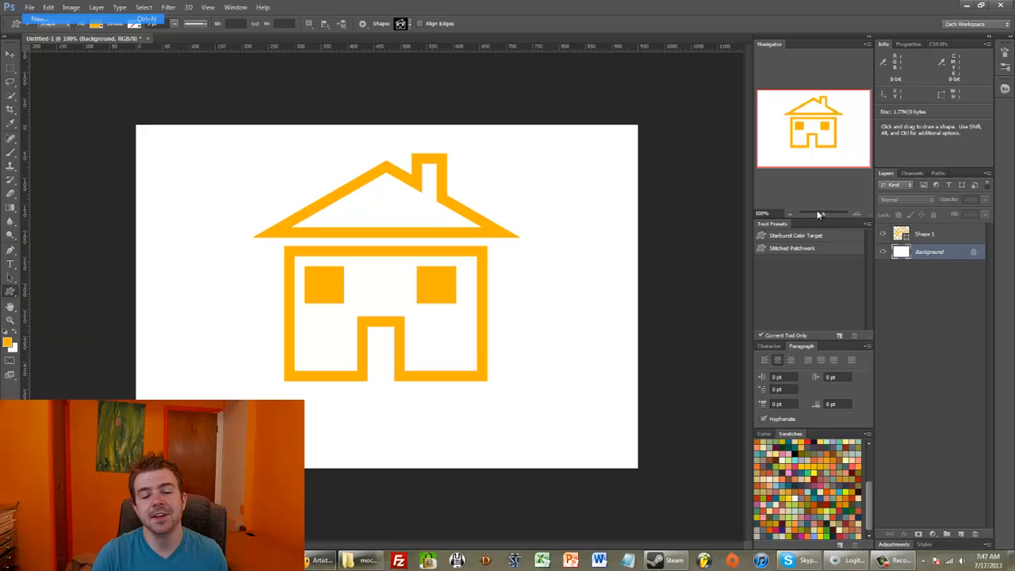
{"action": "mouse_move", "coordinate": [286, 49]}
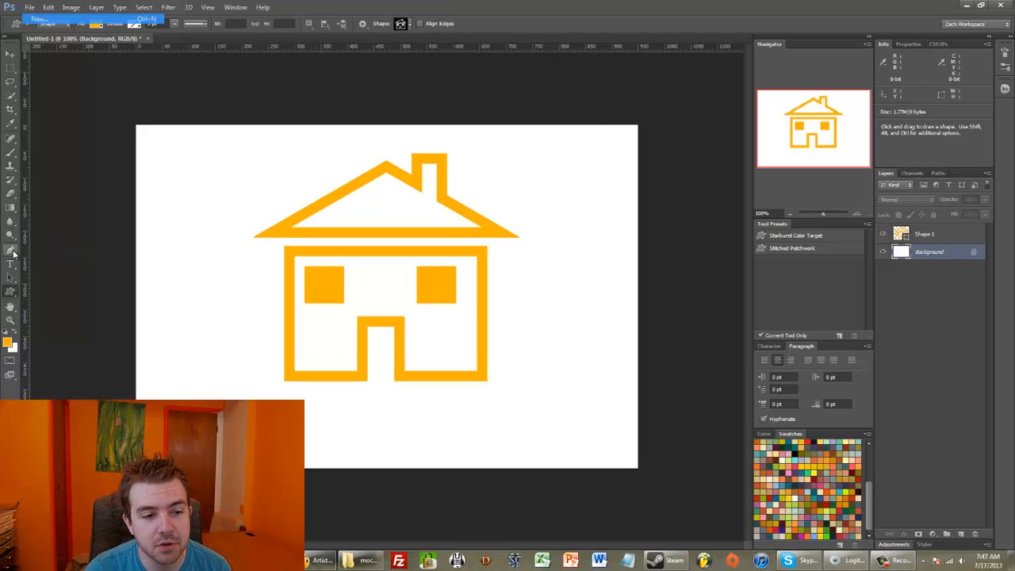
{"action": "left_click", "coordinate": [12, 252]}
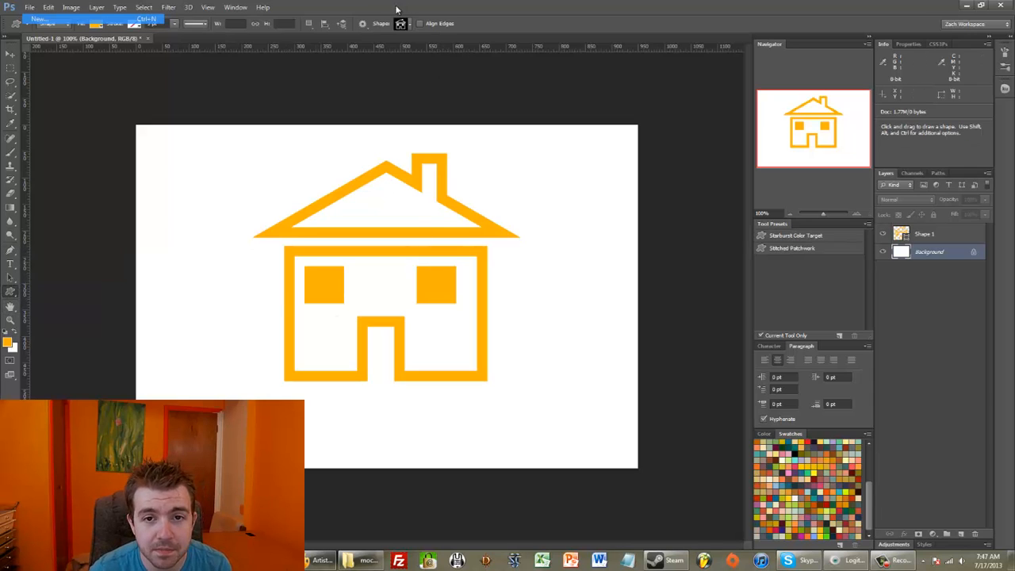
{"action": "left_click", "coordinate": [411, 23]}
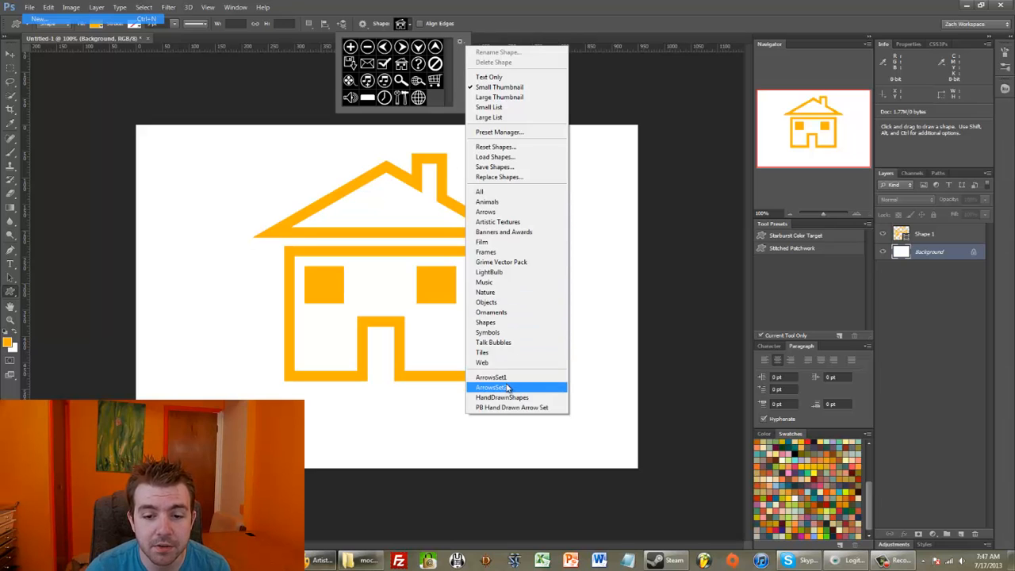
{"action": "left_click", "coordinate": [491, 386]}
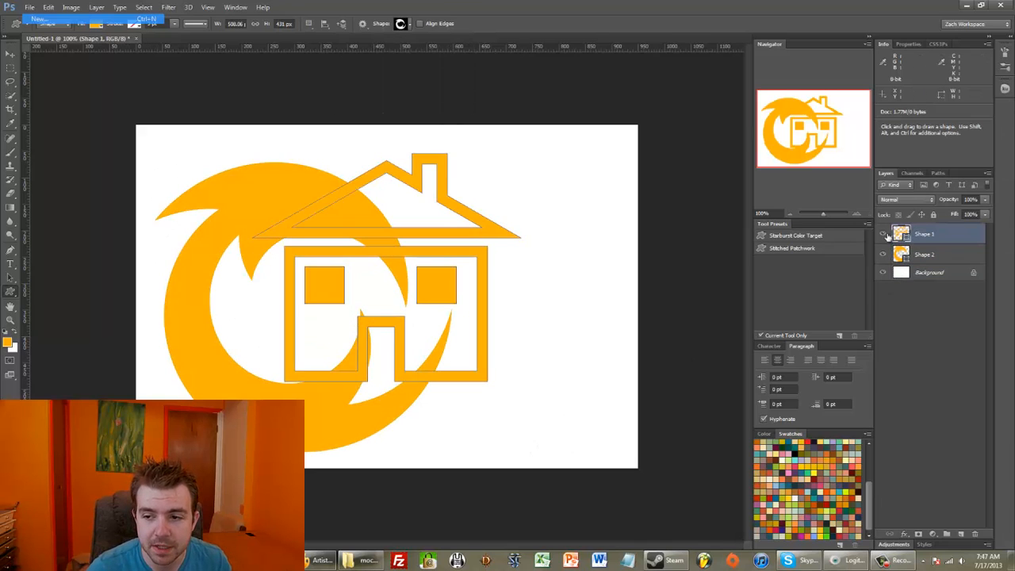
- Recolour the swirl layer pale pink from its thumbnail colour picker
{"action": "double_click", "coordinate": [901, 254]}
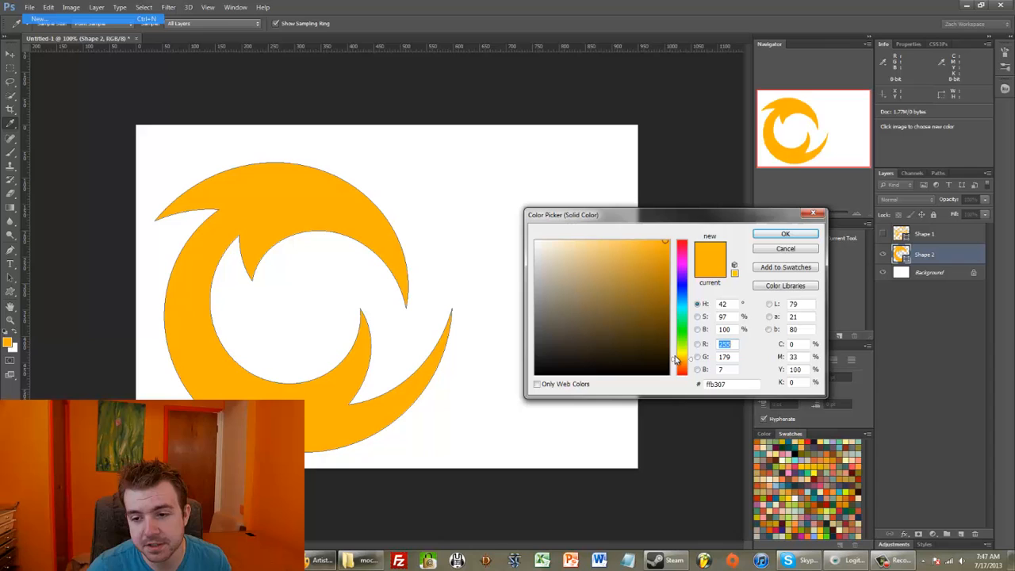
{"action": "left_click", "coordinate": [545, 247]}
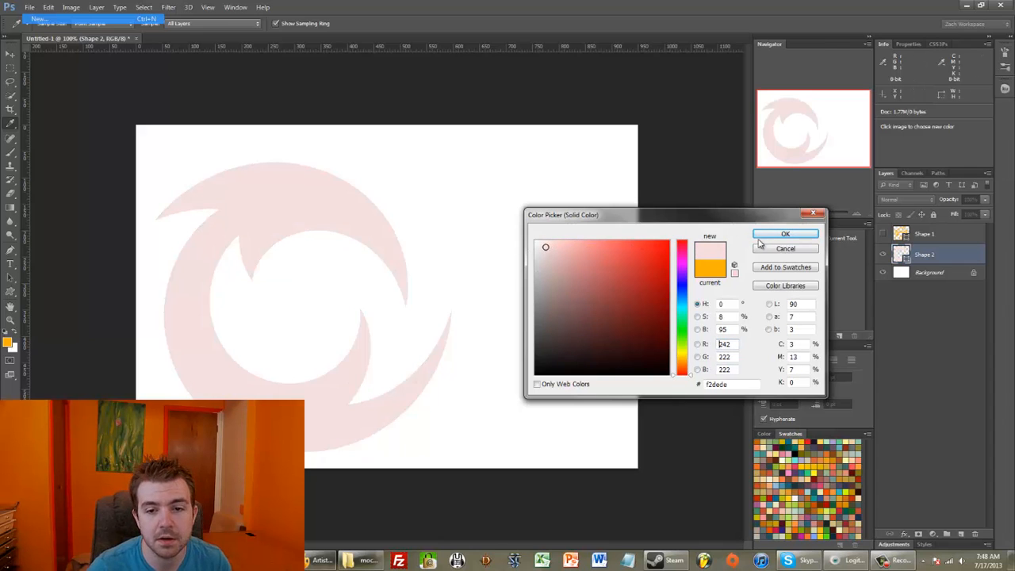
{"action": "left_click", "coordinate": [785, 233]}
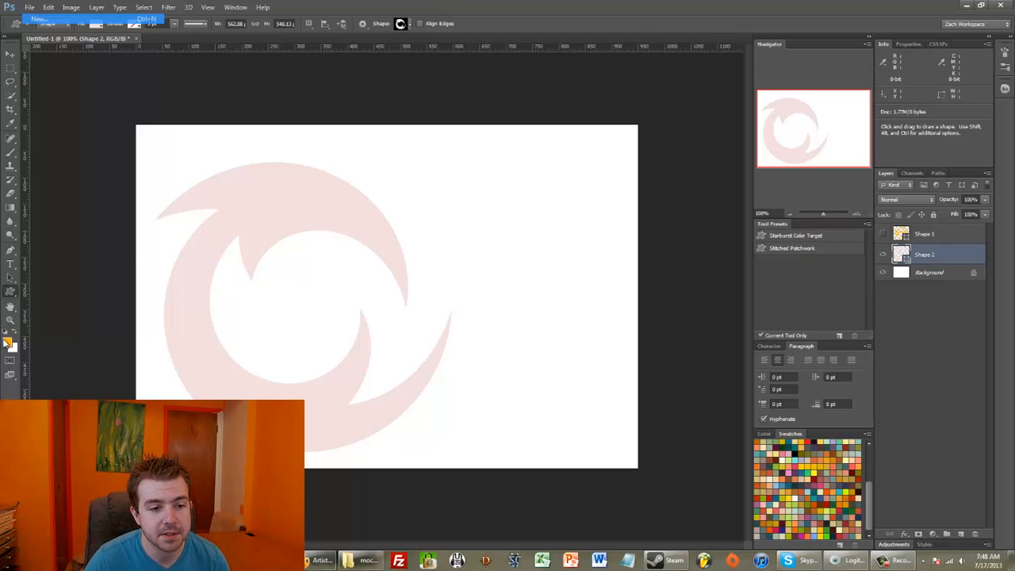
- Draw a light grey full-canvas rectangle and make the swirl light blue
{"action": "left_click", "coordinate": [11, 288]}
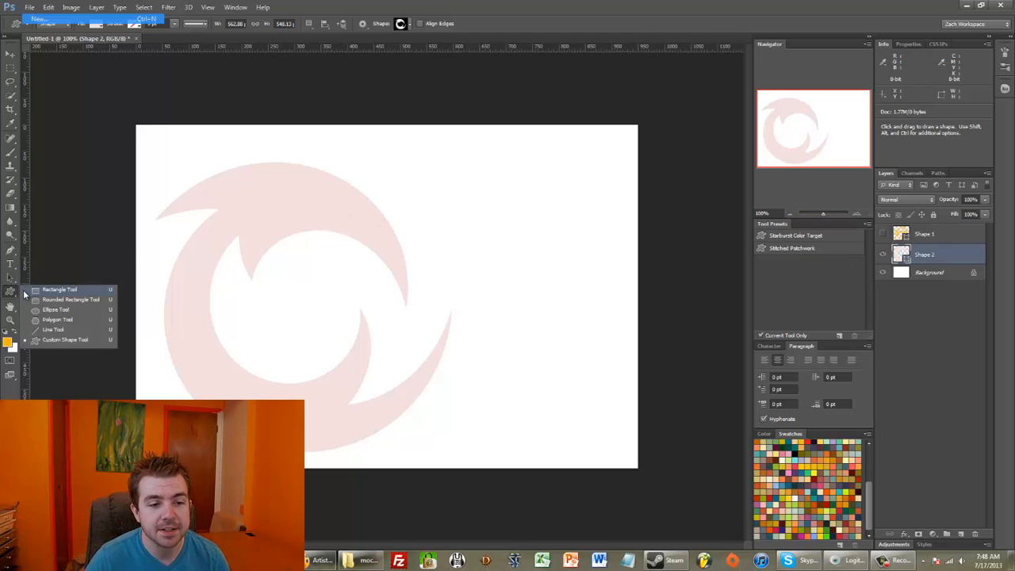
{"action": "left_click_drag", "start_coordinate": [107, 87], "coordinate": [494, 454]}
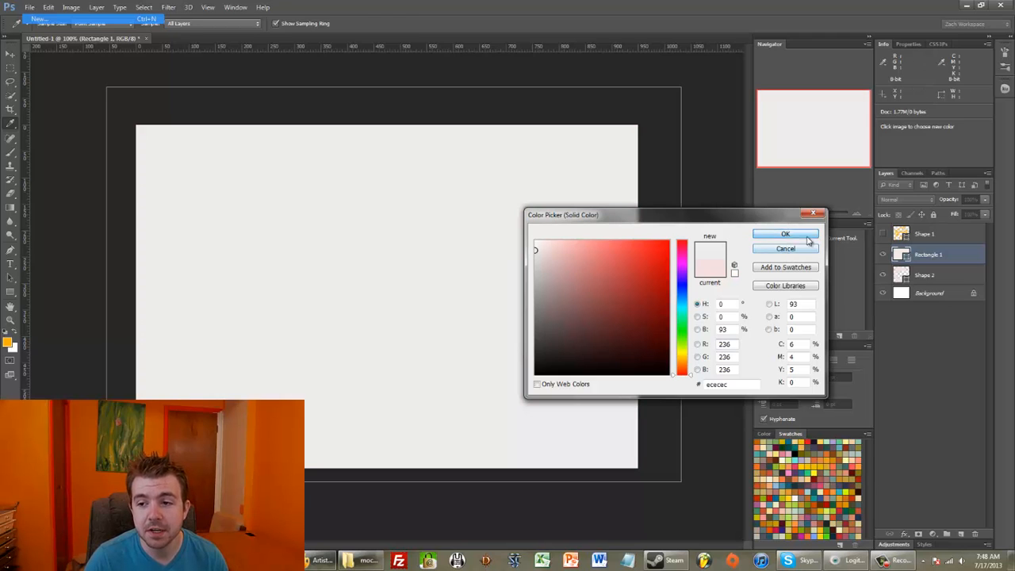
{"action": "left_click", "coordinate": [785, 233]}
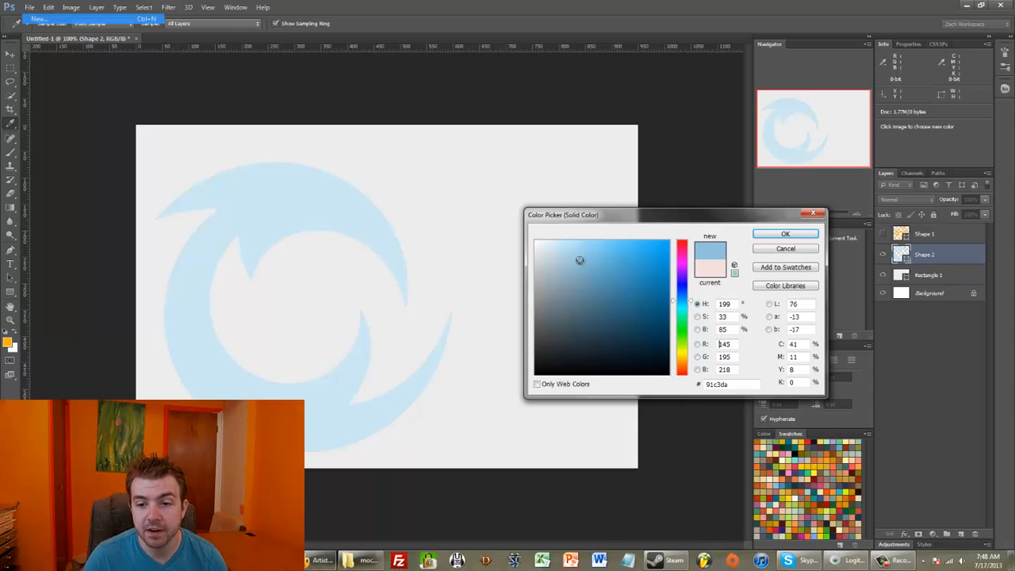
{"action": "left_click_drag", "start_coordinate": [580, 260], "coordinate": [578, 255]}
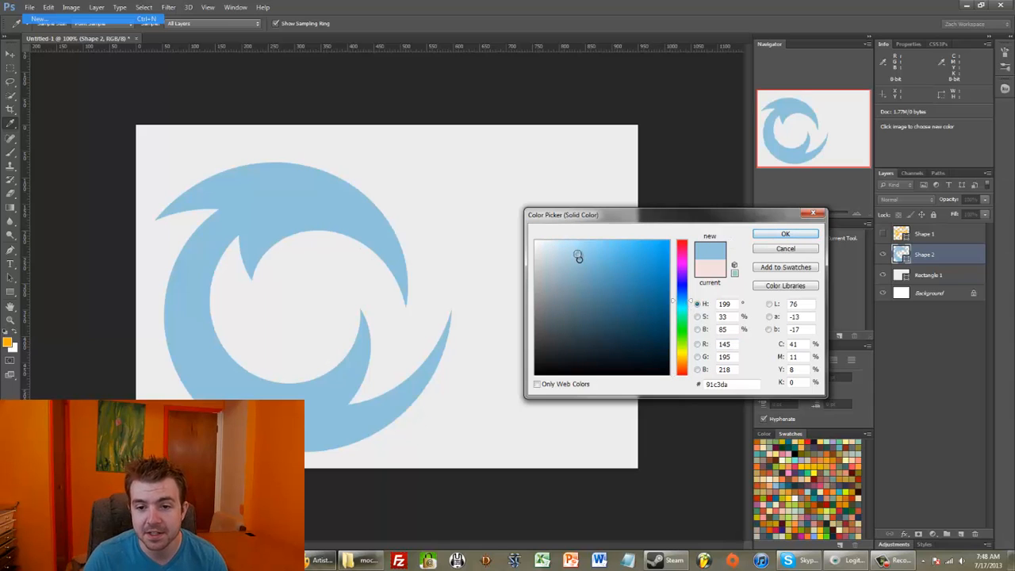
{"action": "left_click", "coordinate": [573, 254]}
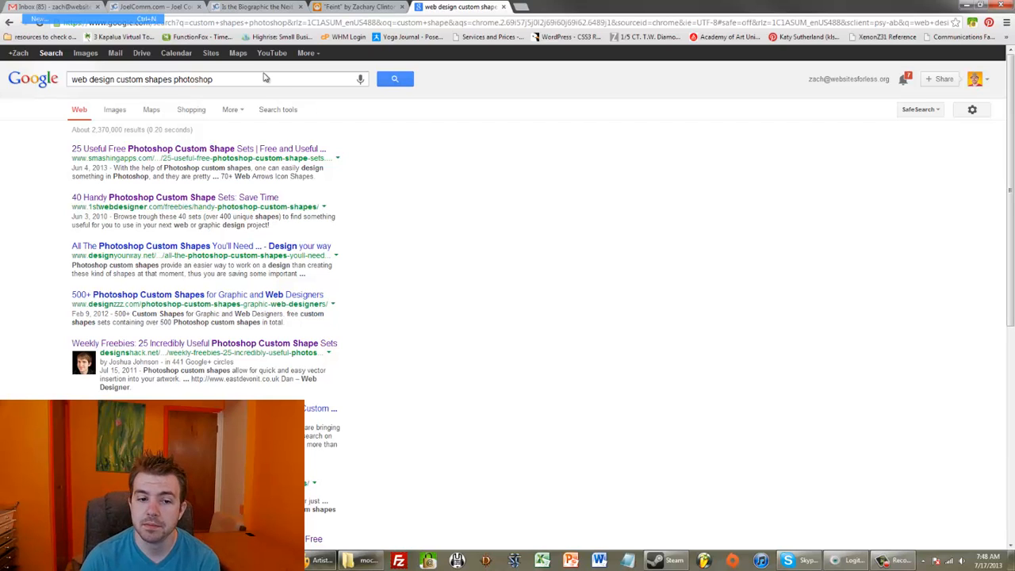
{"action": "mouse_move", "coordinate": [344, 172]}
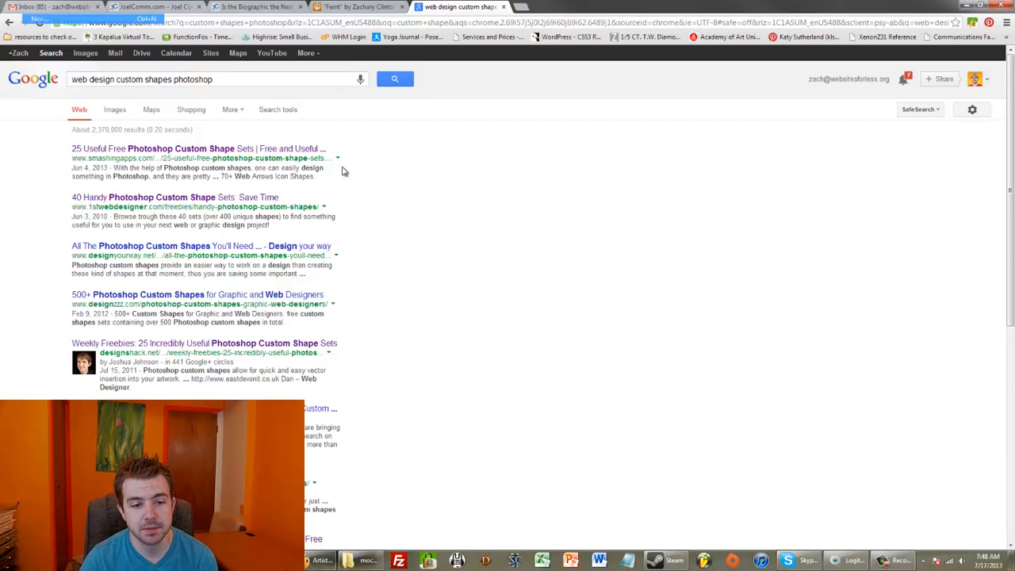
- Scroll the Google results and open designzzz's '500+ Photoshop Custom Shapes' article
{"action": "scroll", "scroll_direction": "down", "scroll_amount": 3}
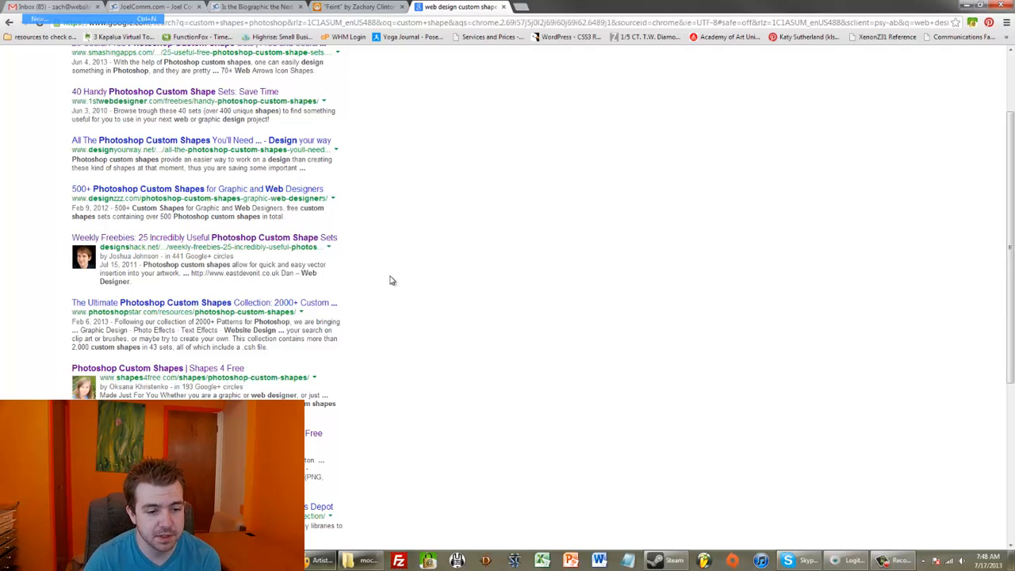
{"action": "scroll", "scroll_direction": "up", "scroll_amount": 3}
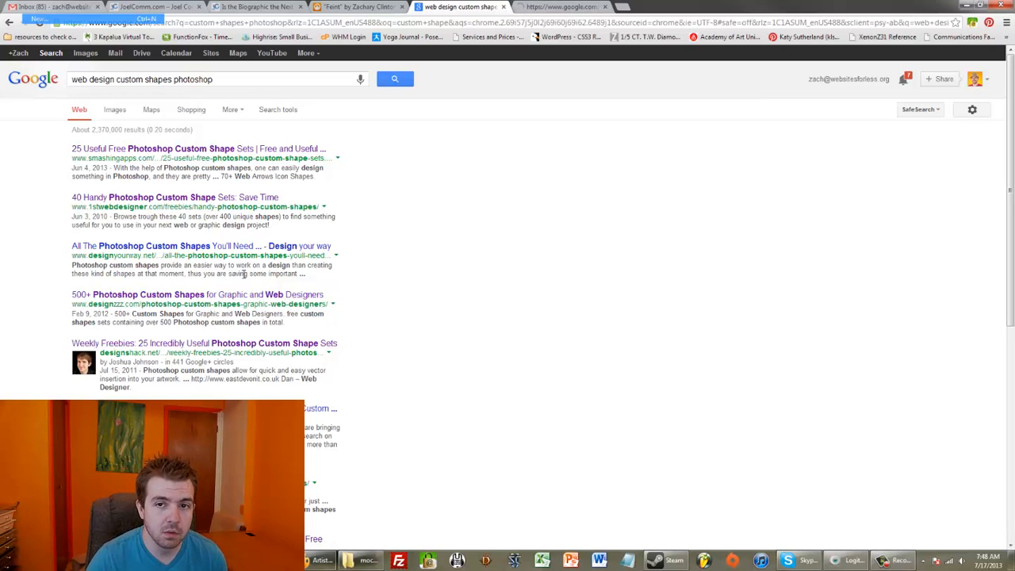
{"action": "left_click", "coordinate": [197, 294]}
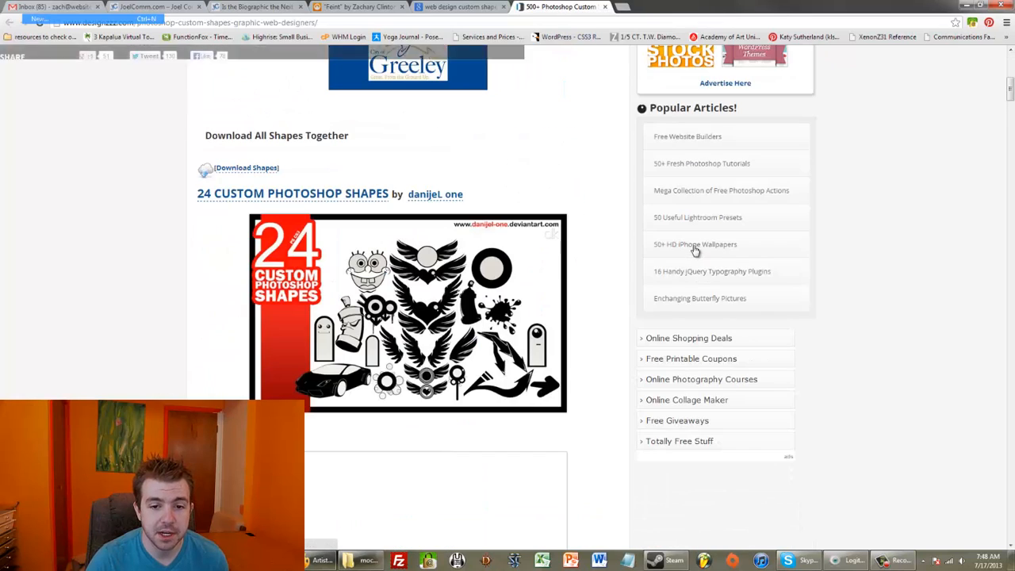
- Scroll the designzzz list and open Isometric Shapes II in a new tab
{"action": "scroll", "scroll_direction": "down", "scroll_amount": 3}
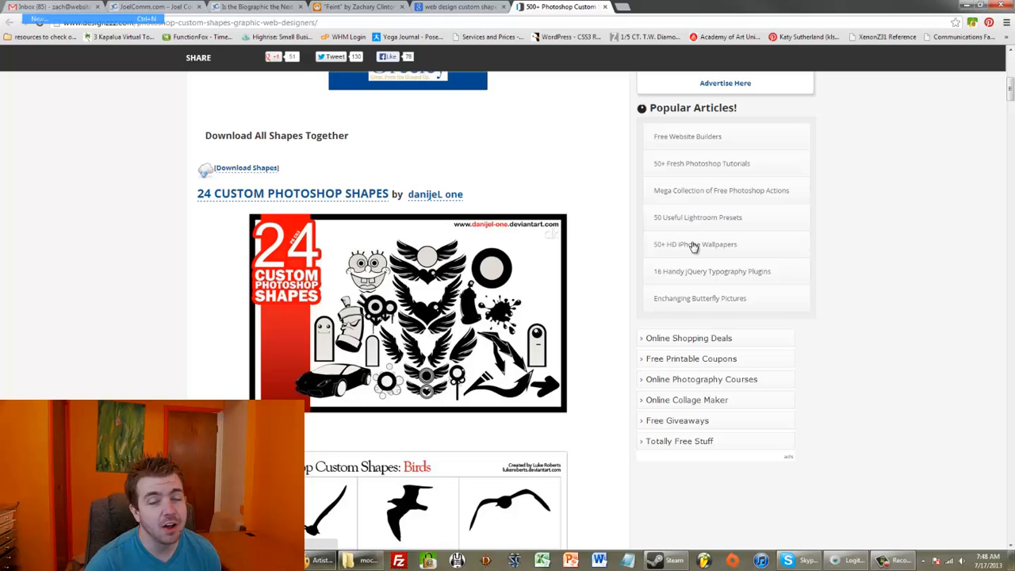
{"action": "scroll", "scroll_direction": "down", "scroll_amount": 3}
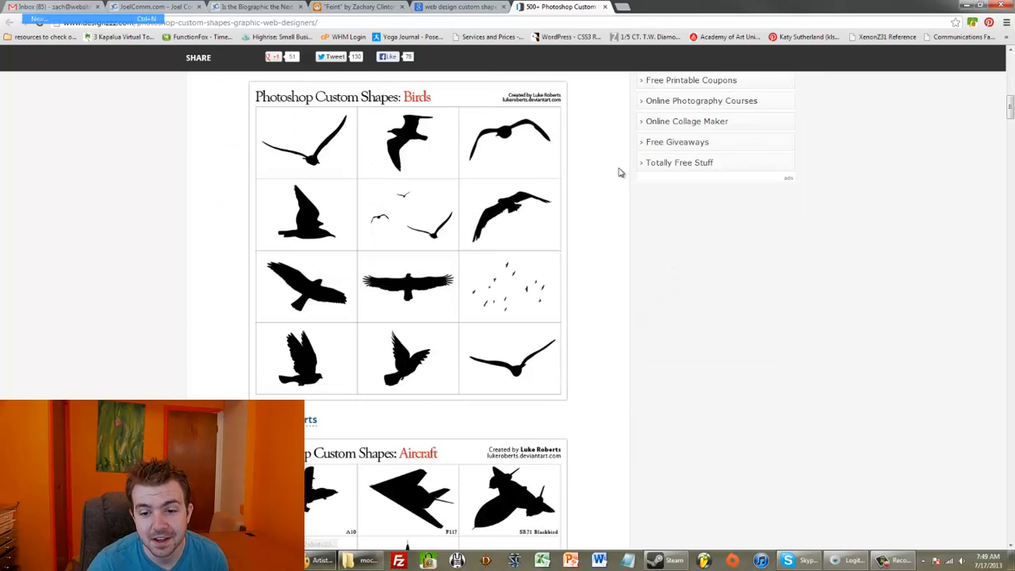
{"action": "scroll", "scroll_direction": "down", "scroll_amount": 3}
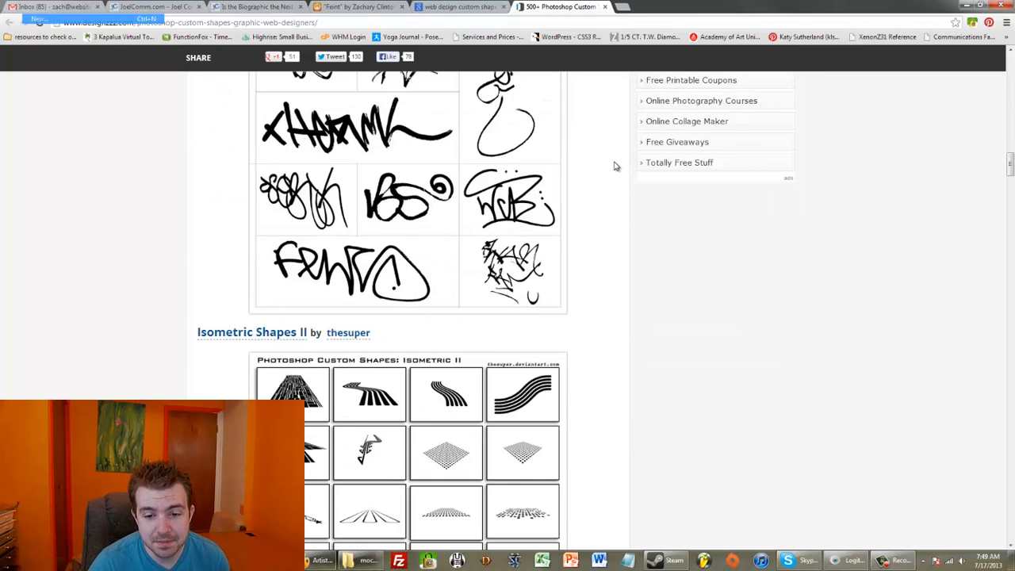
{"action": "scroll", "scroll_direction": "down", "scroll_amount": 3}
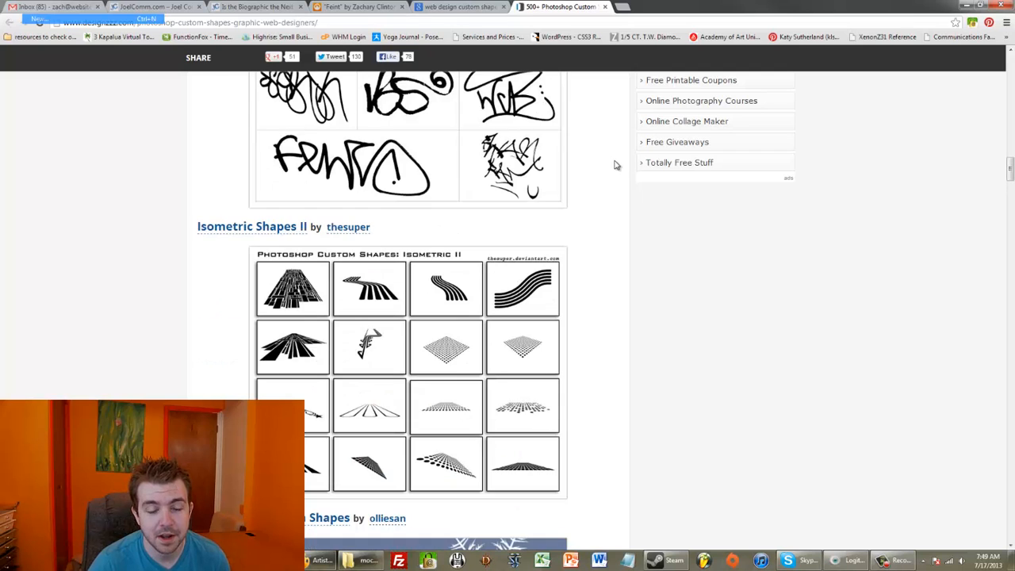
{"action": "mouse_move", "coordinate": [503, 245]}
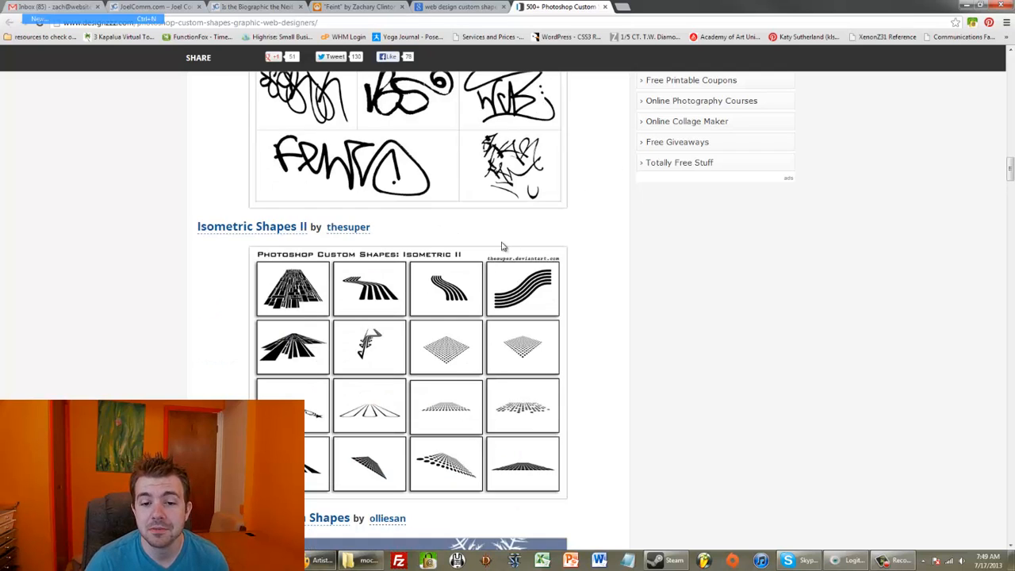
{"action": "right_click", "coordinate": [347, 227]}
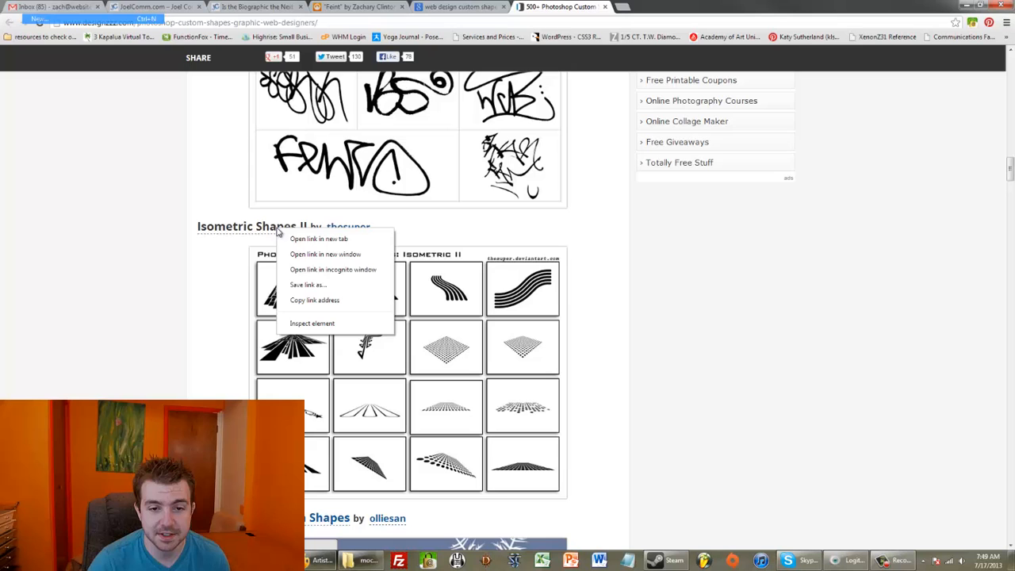
{"action": "left_click", "coordinate": [318, 239]}
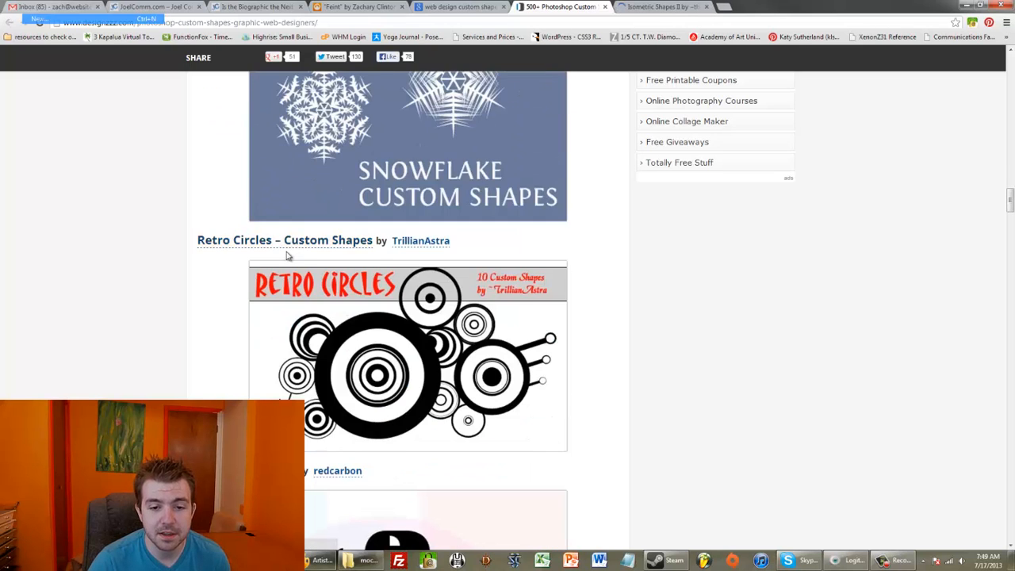
- Scroll further down the designzzz list of custom shape sets
{"action": "scroll", "scroll_direction": "down", "scroll_amount": 3}
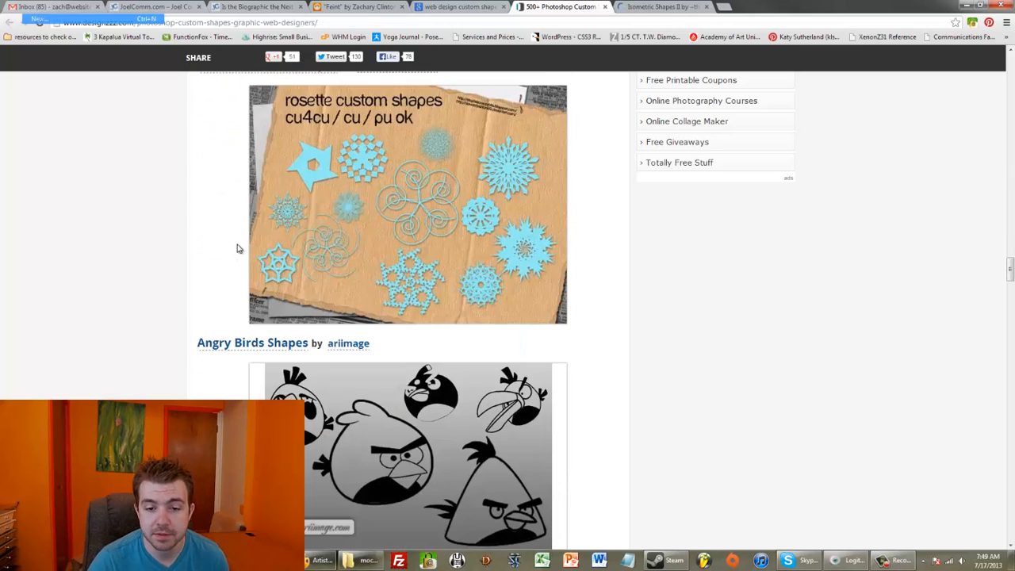
{"action": "scroll", "scroll_direction": "down", "scroll_amount": 3}
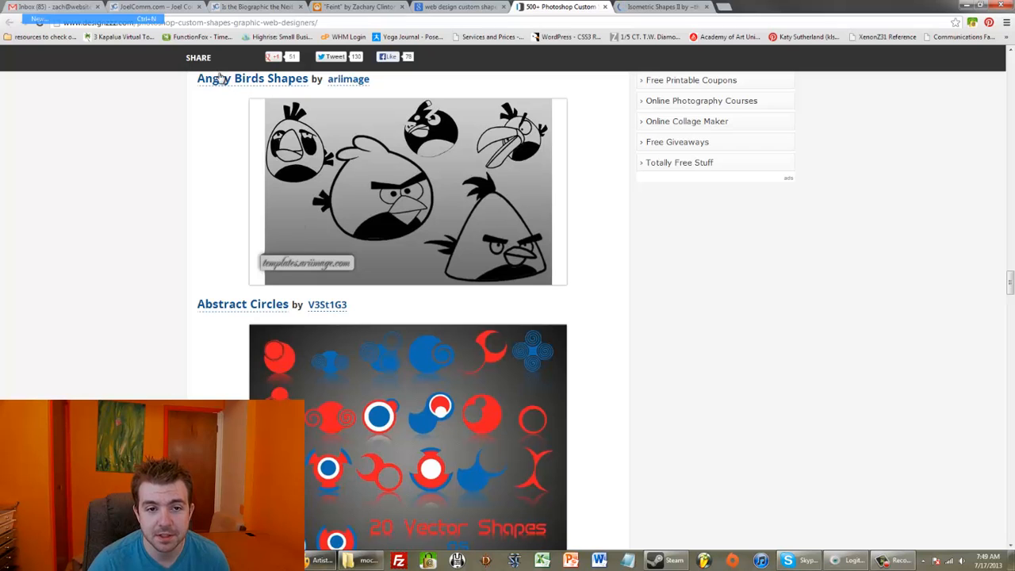
{"action": "scroll", "scroll_direction": "down", "scroll_amount": 3}
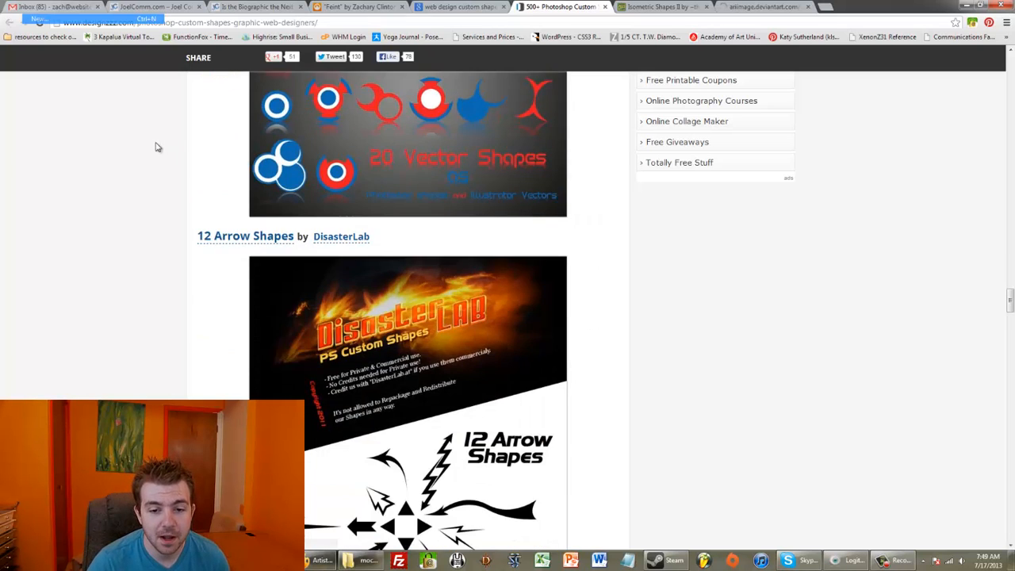
{"action": "scroll", "scroll_direction": "down", "scroll_amount": 3}
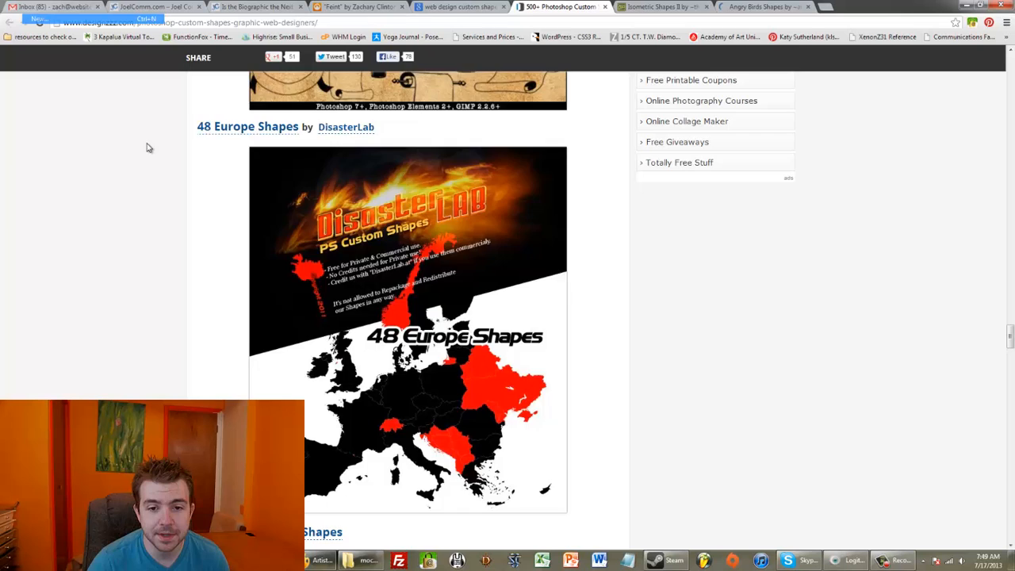
{"action": "scroll", "scroll_direction": "down", "scroll_amount": 3}
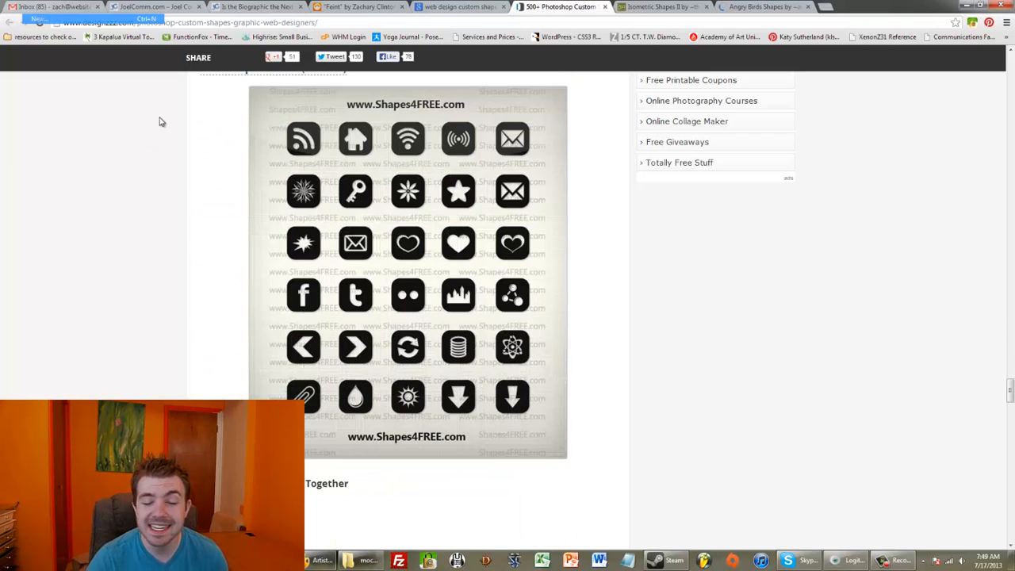
{"action": "mouse_move", "coordinate": [175, 140]}
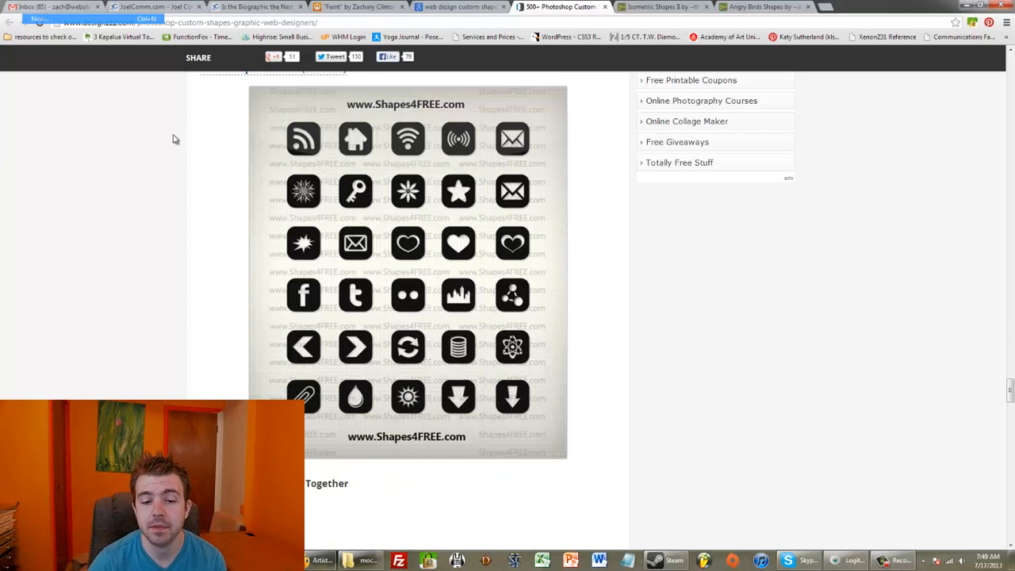
{"action": "scroll", "scroll_direction": "down", "scroll_amount": 3}
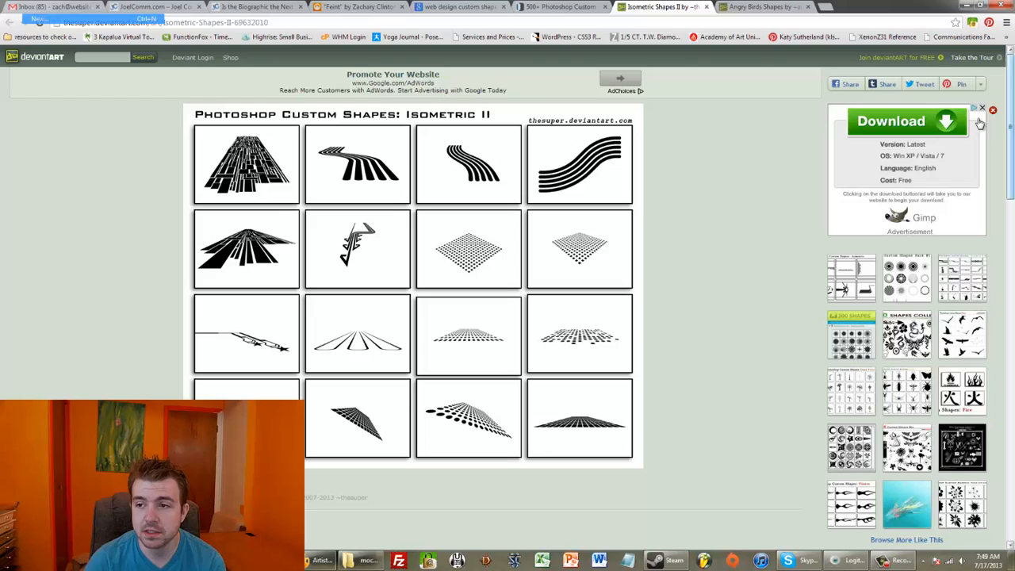
- Download the Isometric Shapes II file and save it to Downloads
{"action": "scroll", "scroll_direction": "down", "scroll_amount": 3}
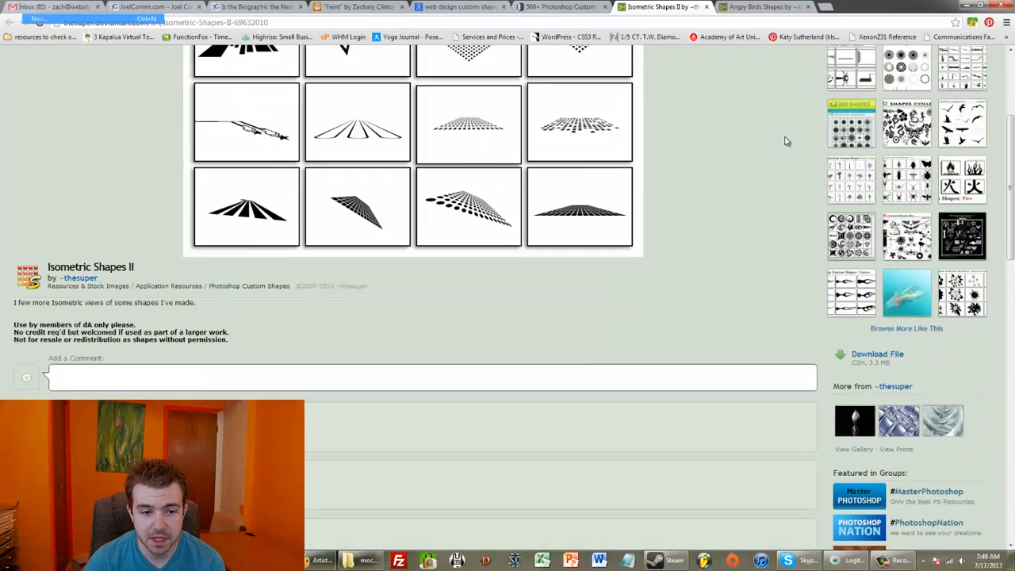
{"action": "scroll", "scroll_direction": "up", "scroll_amount": 3}
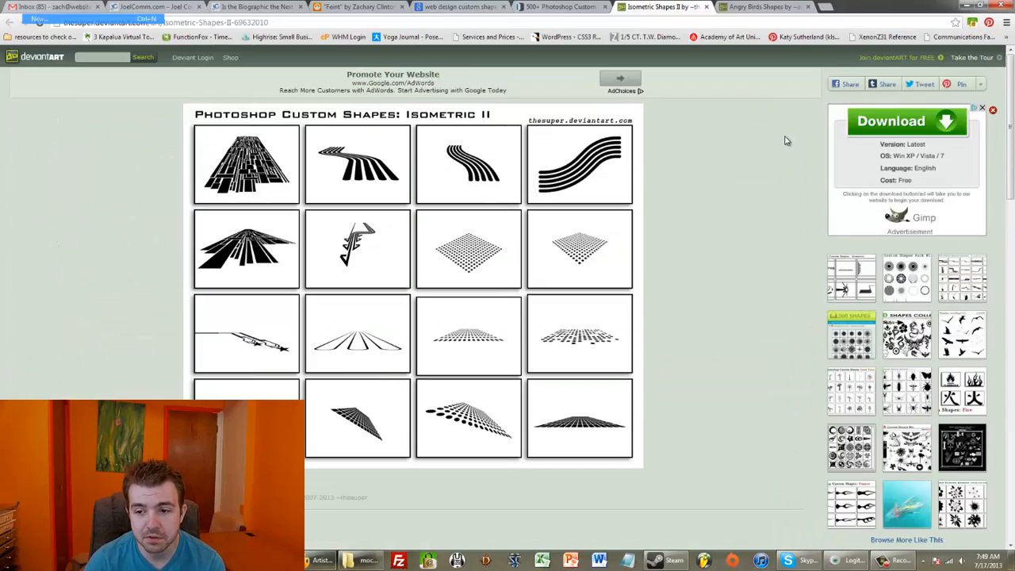
{"action": "scroll", "scroll_direction": "down", "scroll_amount": 3}
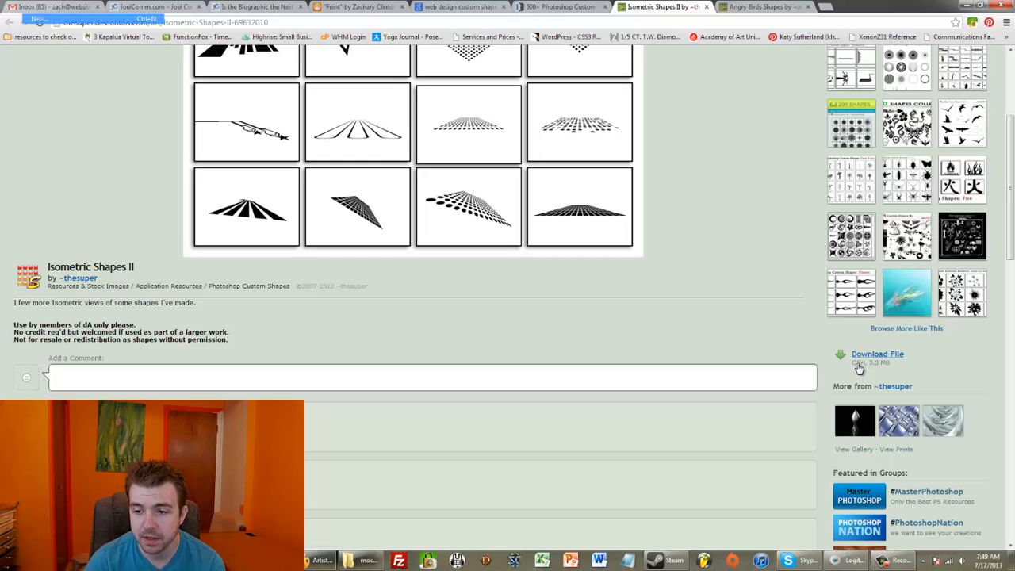
{"action": "left_click", "coordinate": [877, 353]}
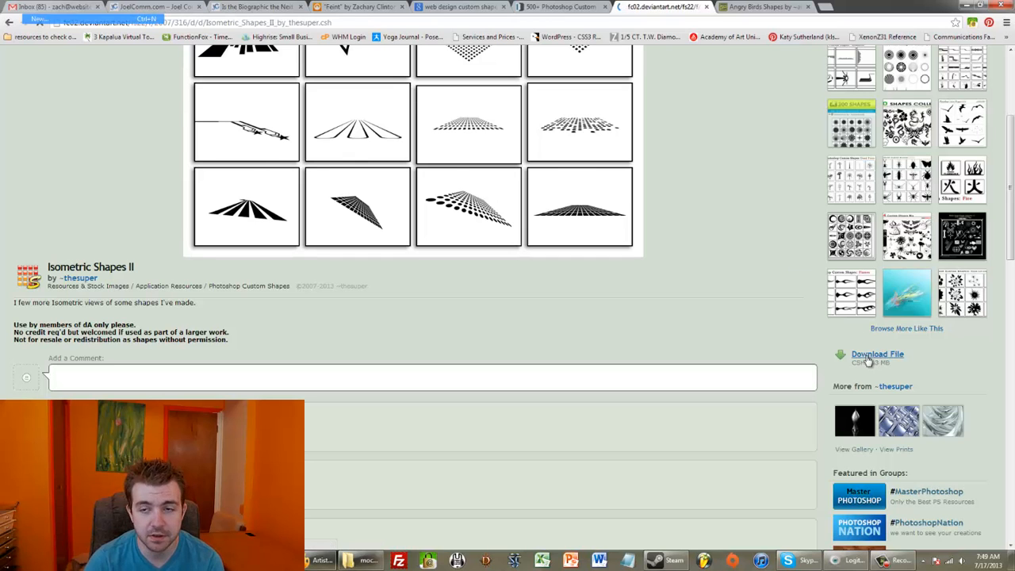
{"action": "left_click", "coordinate": [877, 353]}
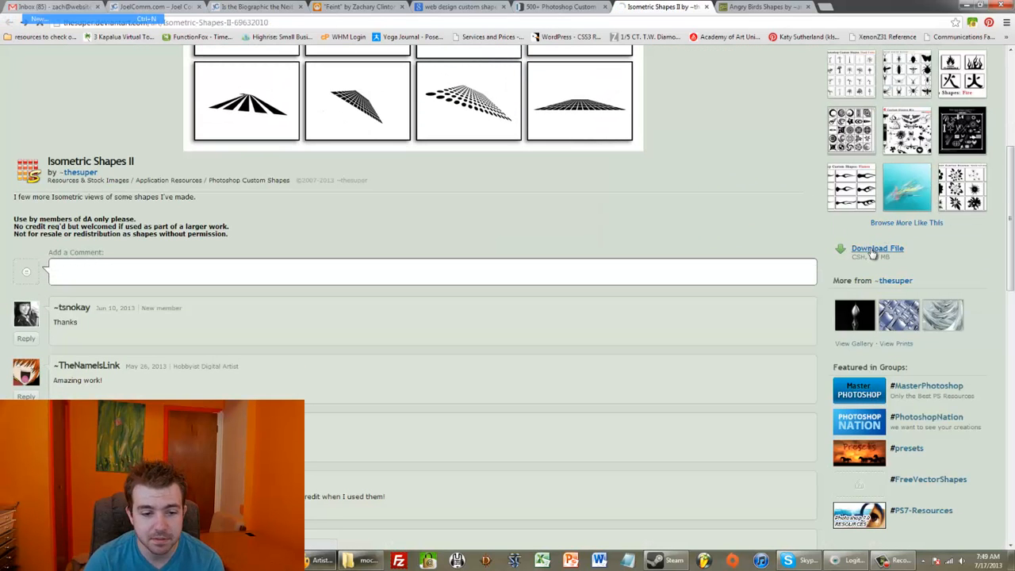
{"action": "left_click", "coordinate": [877, 248]}
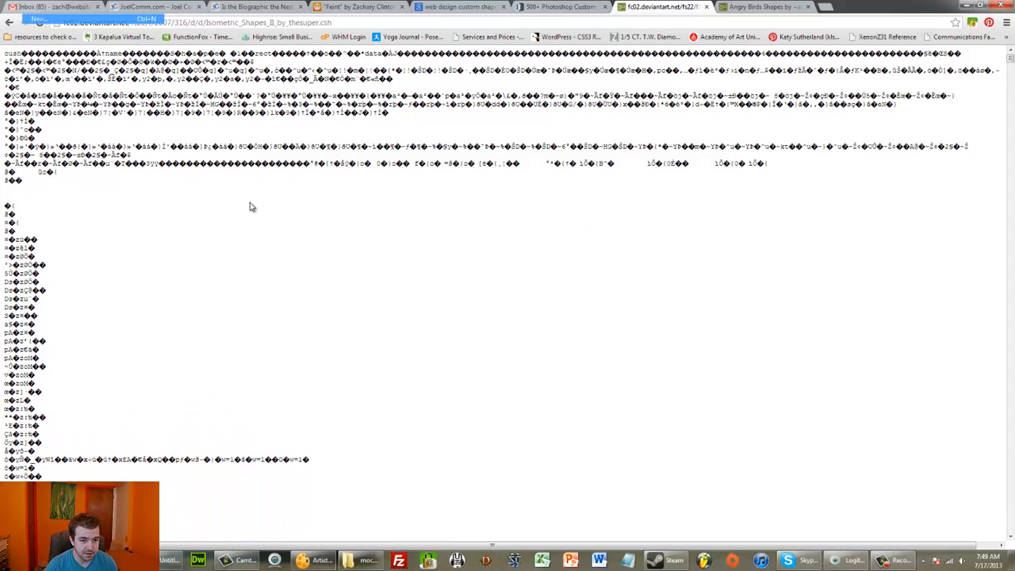
{"action": "key", "text": "ctrl+s"}
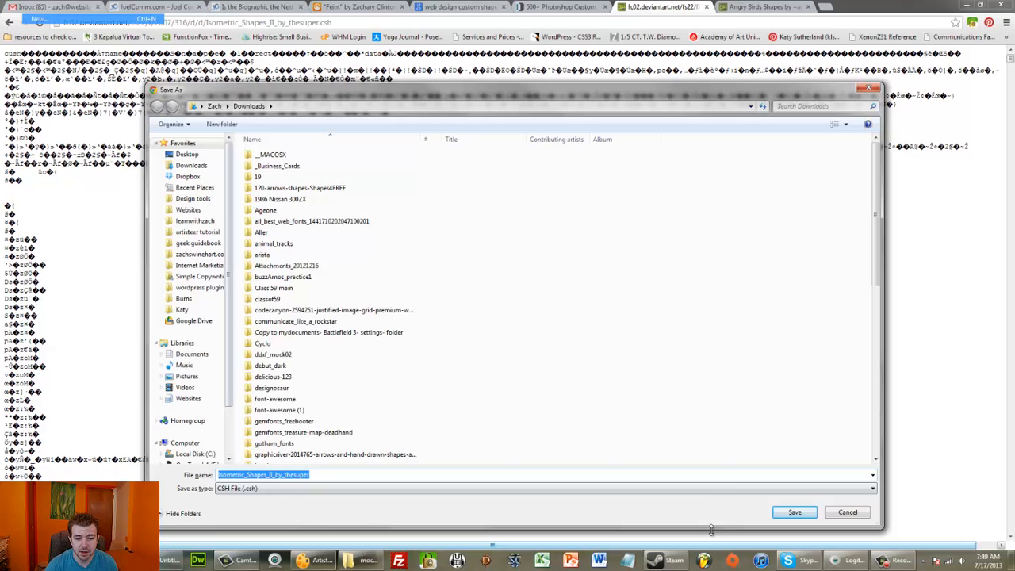
{"action": "left_click", "coordinate": [794, 512]}
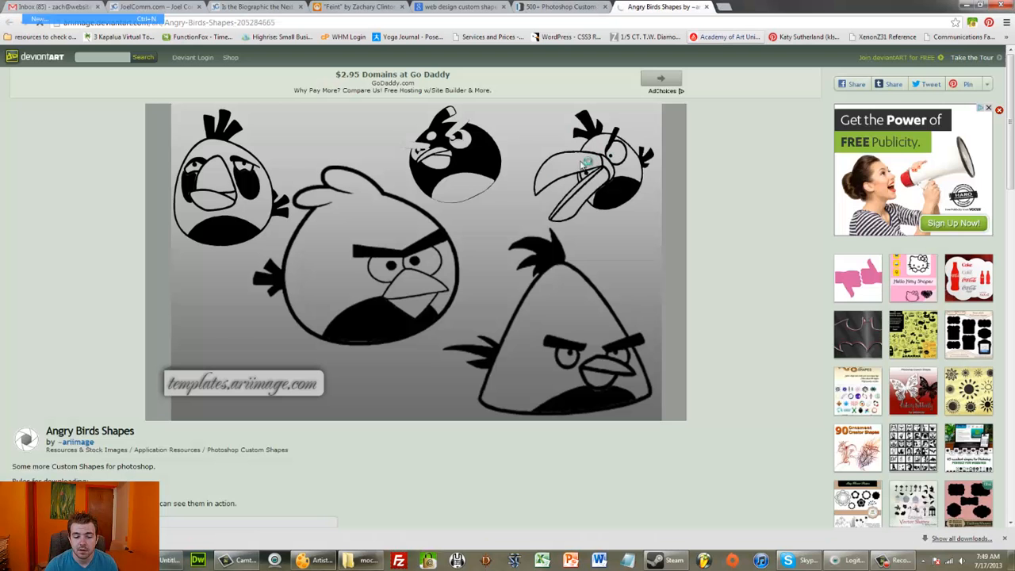
- Download the Angry Birds Shapes zip
{"action": "scroll", "scroll_direction": "down", "scroll_amount": 3}
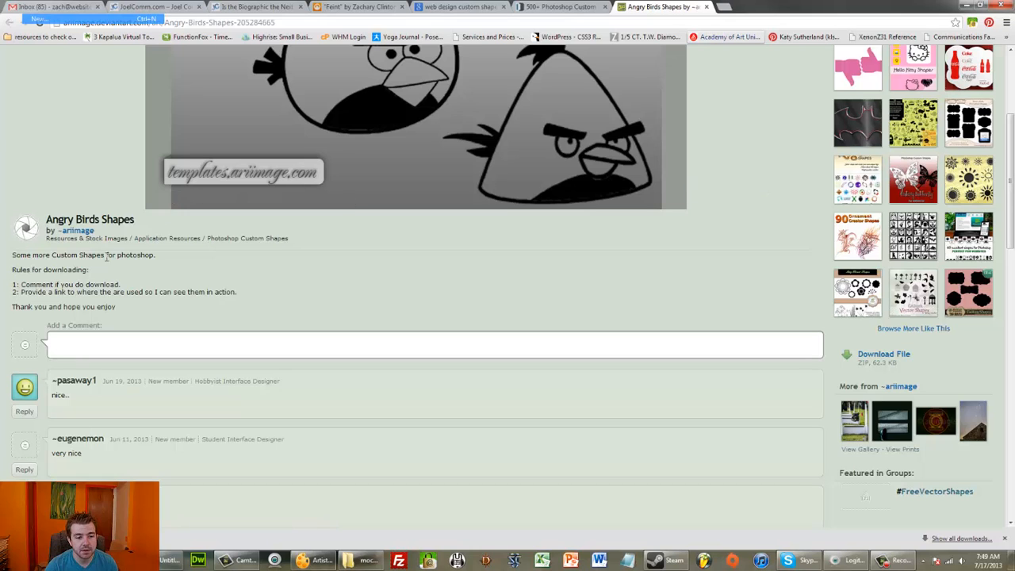
{"action": "scroll", "scroll_direction": "down", "scroll_amount": 3}
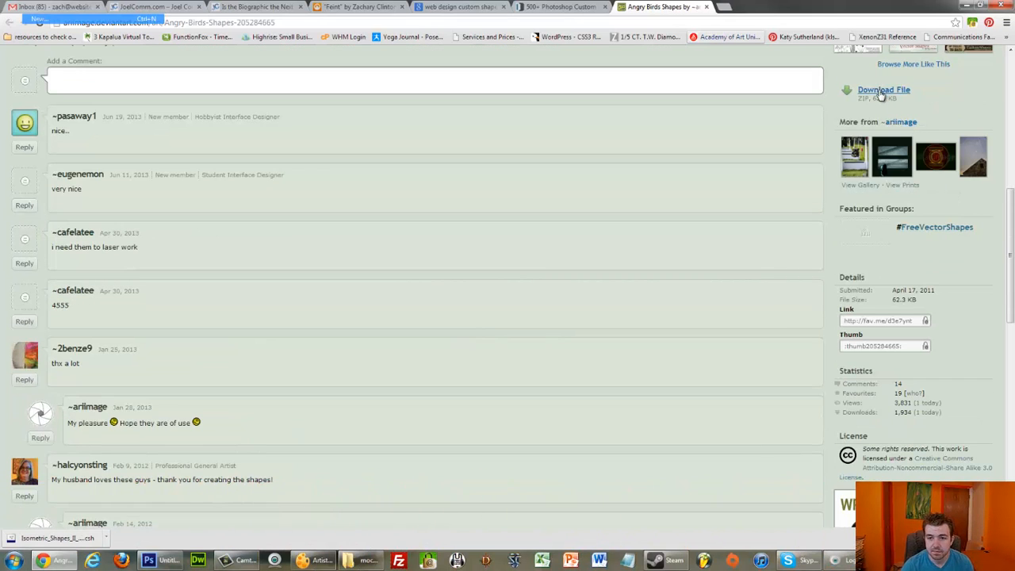
{"action": "left_click", "coordinate": [883, 89]}
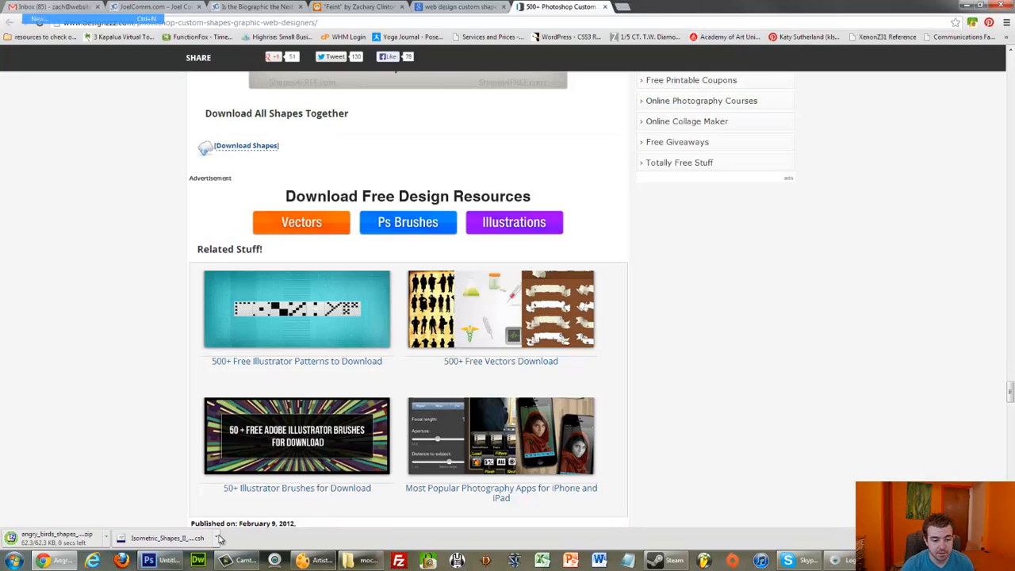
- Locate Isometric_Shapes_II_by_thesuper in Downloads, then return to Photoshop
{"action": "left_click", "coordinate": [166, 537]}
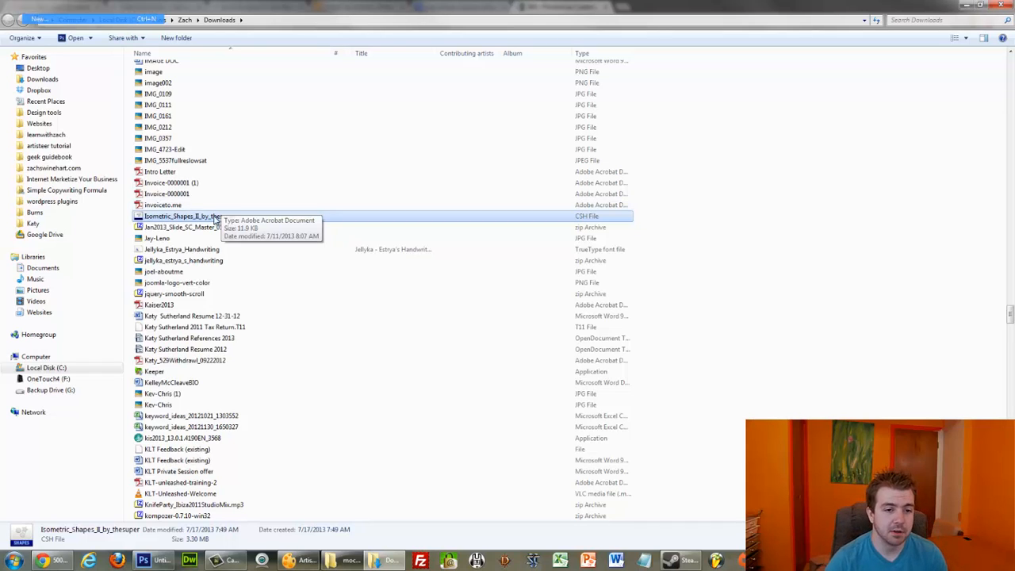
{"action": "mouse_move", "coordinate": [243, 203]}
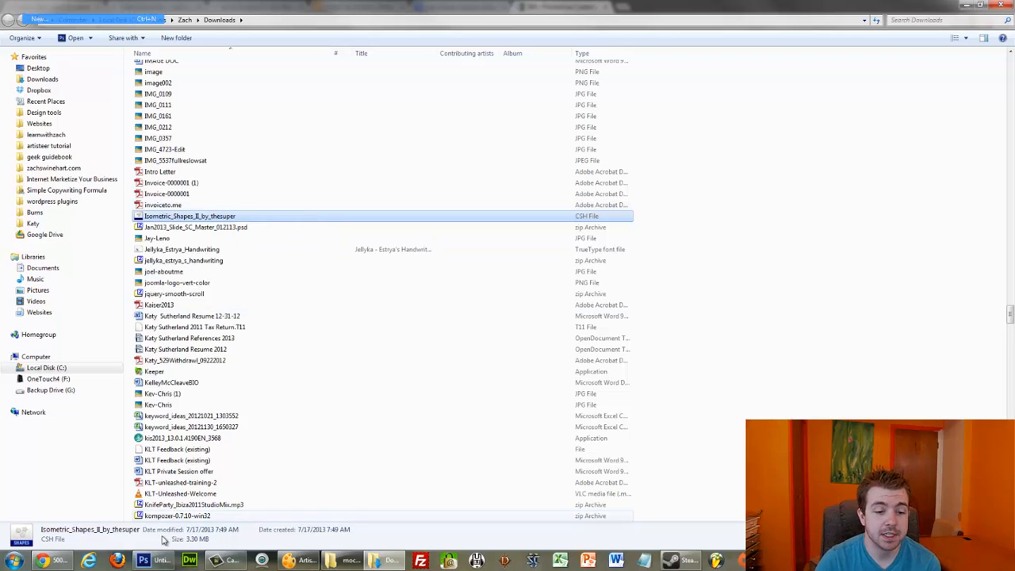
{"action": "left_click", "coordinate": [143, 560]}
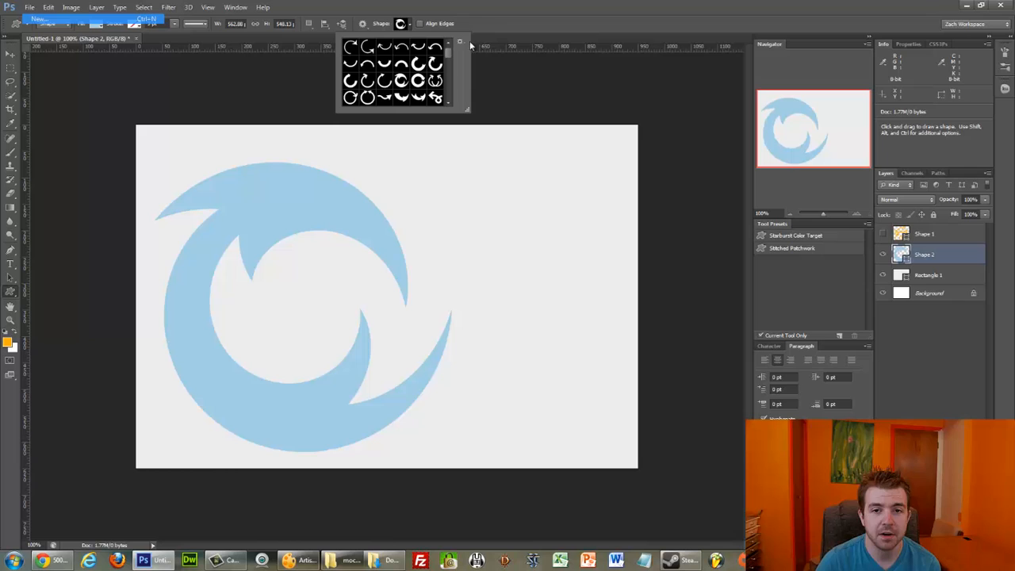
- Open the Custom Shape picker's shape-set options menu
{"action": "left_click", "coordinate": [460, 41]}
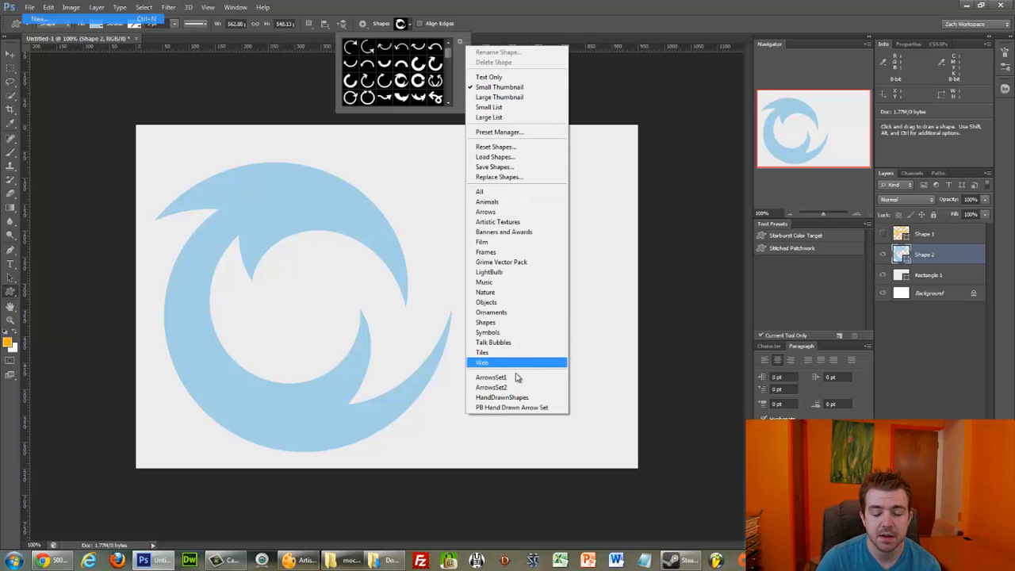
{"action": "mouse_move", "coordinate": [501, 398]}
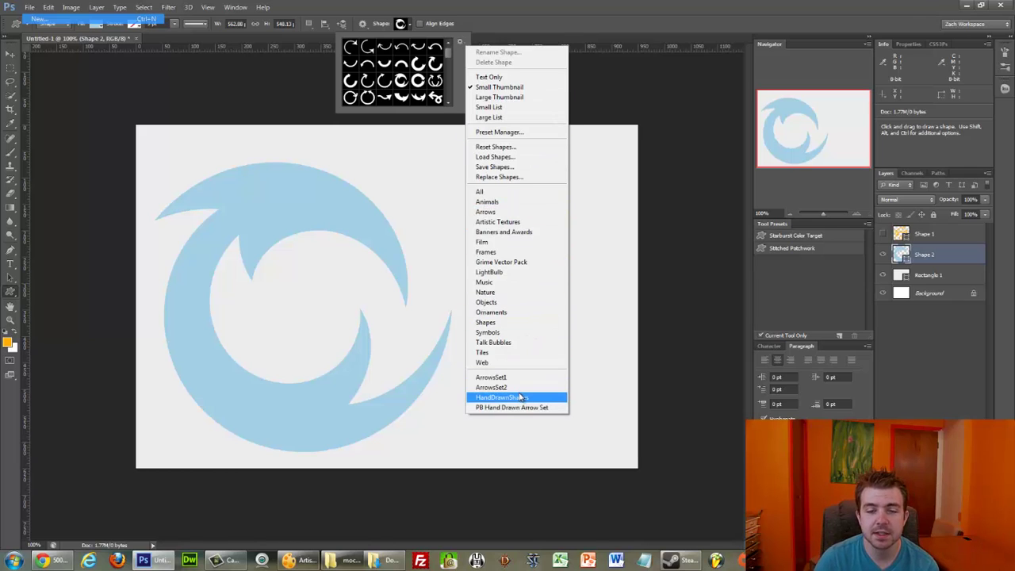
{"action": "mouse_move", "coordinate": [490, 387]}
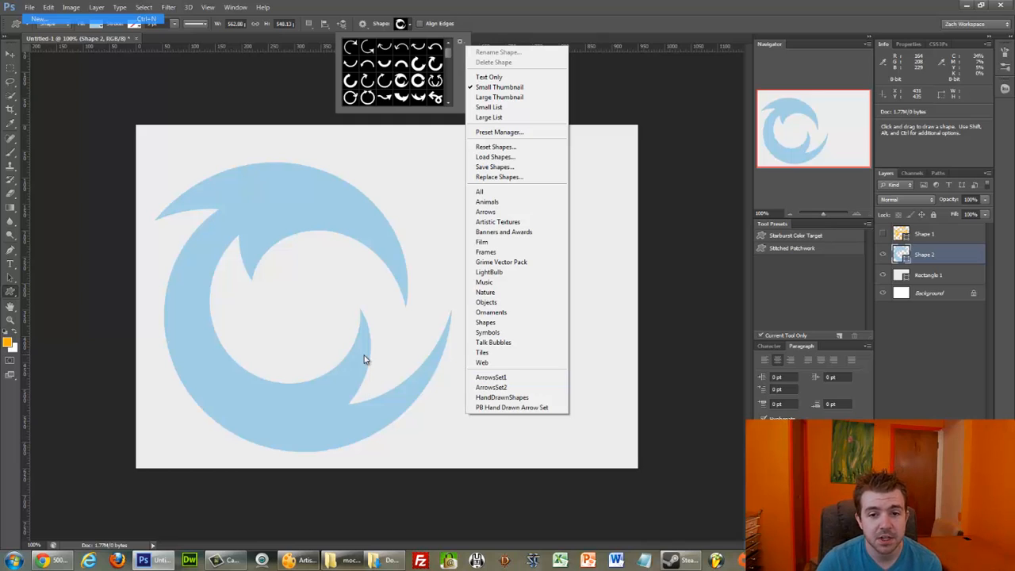
{"action": "mouse_move", "coordinate": [363, 355]}
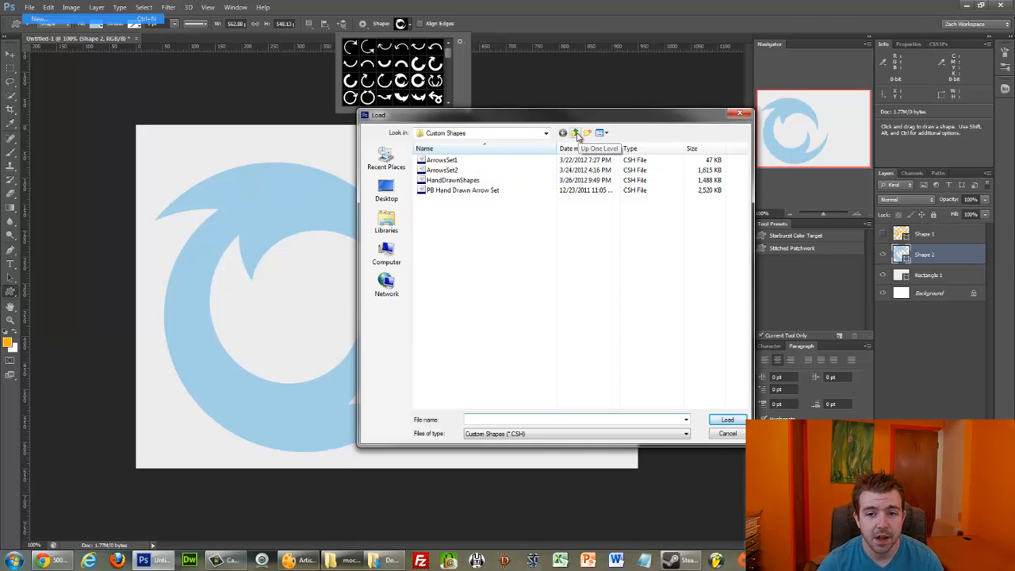
- Go up to Presets, open Custom Shapes, and add the Isometric Shapes II file
{"action": "left_click", "coordinate": [575, 132]}
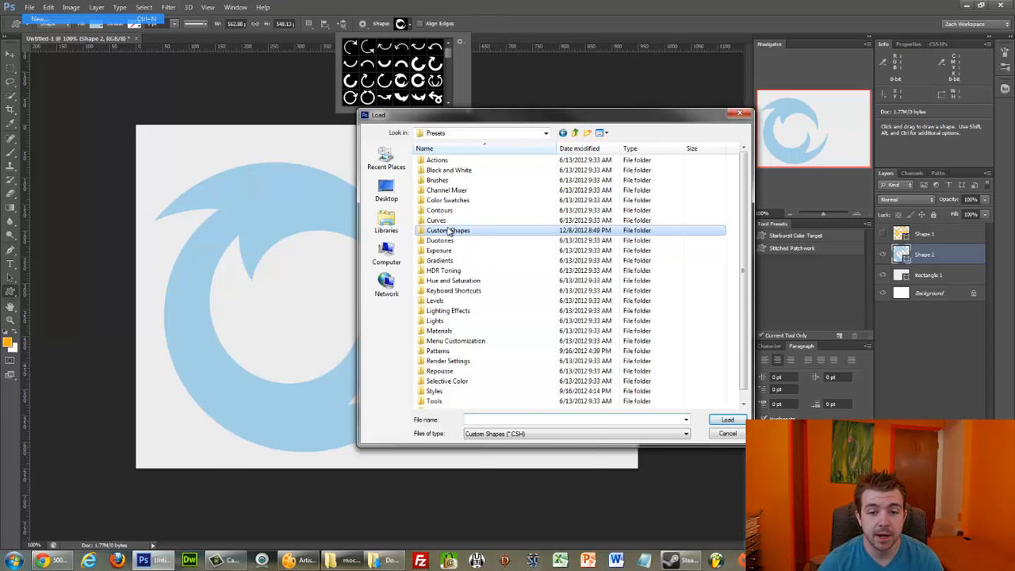
{"action": "double_click", "coordinate": [448, 230]}
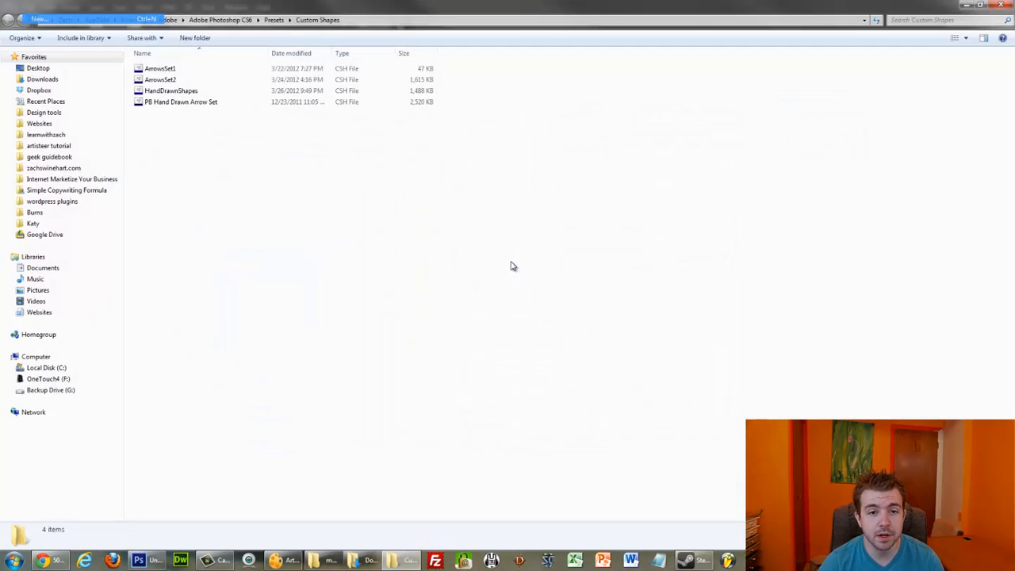
{"action": "mouse_move", "coordinate": [489, 246]}
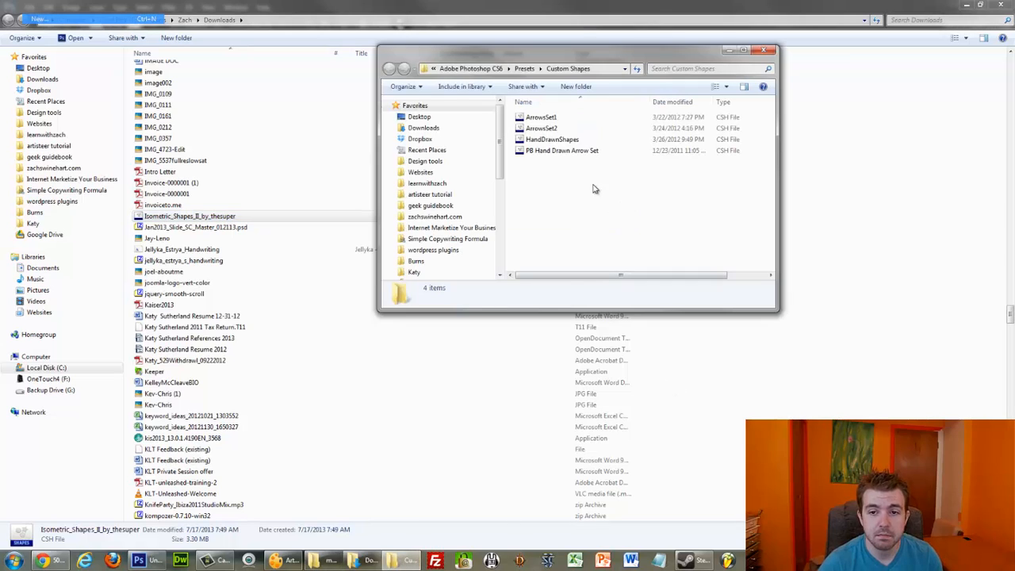
{"action": "left_click", "coordinate": [571, 150]}
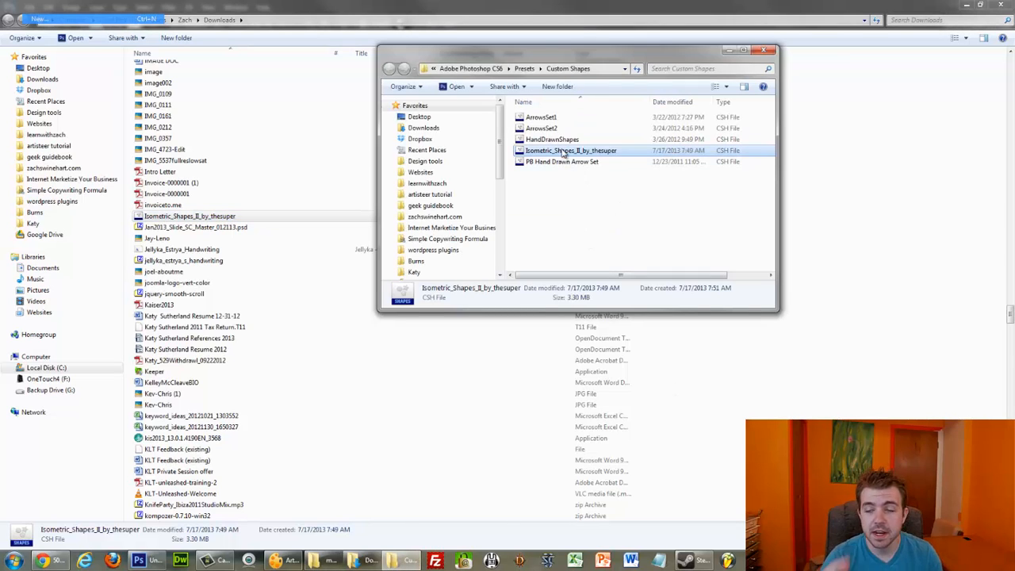
{"action": "mouse_move", "coordinate": [571, 151]}
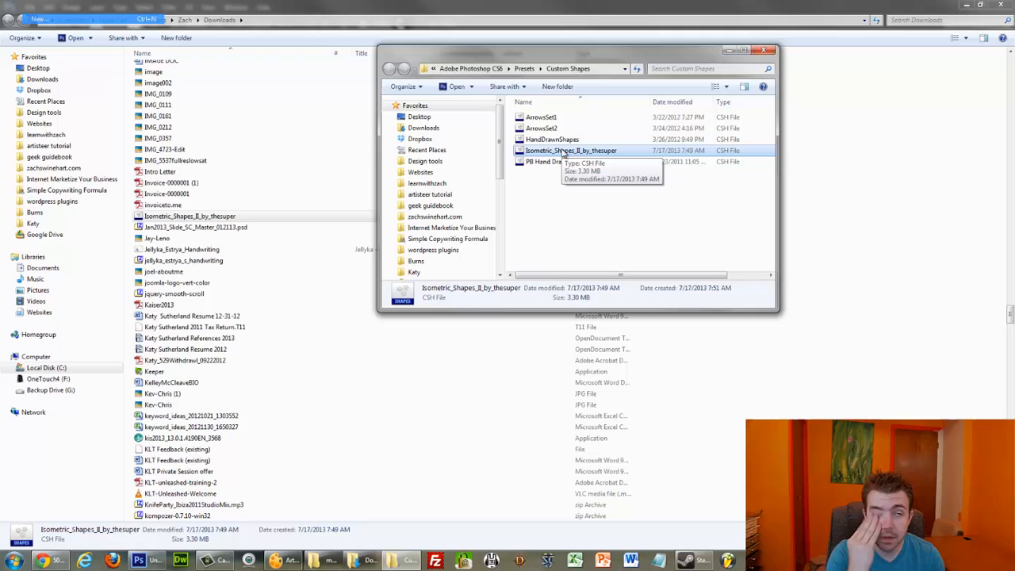
{"action": "mouse_move", "coordinate": [649, 220]}
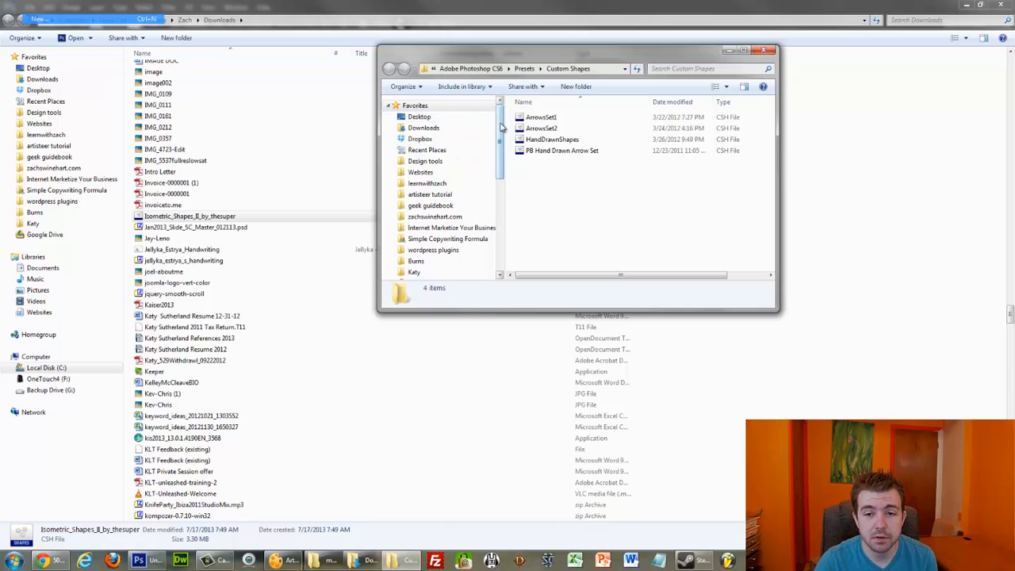
- Browse C: > Program Files (x86) > Adobe > Photoshop CS6 > Custom Shapes, maximized
{"action": "left_click", "coordinate": [427, 234]}
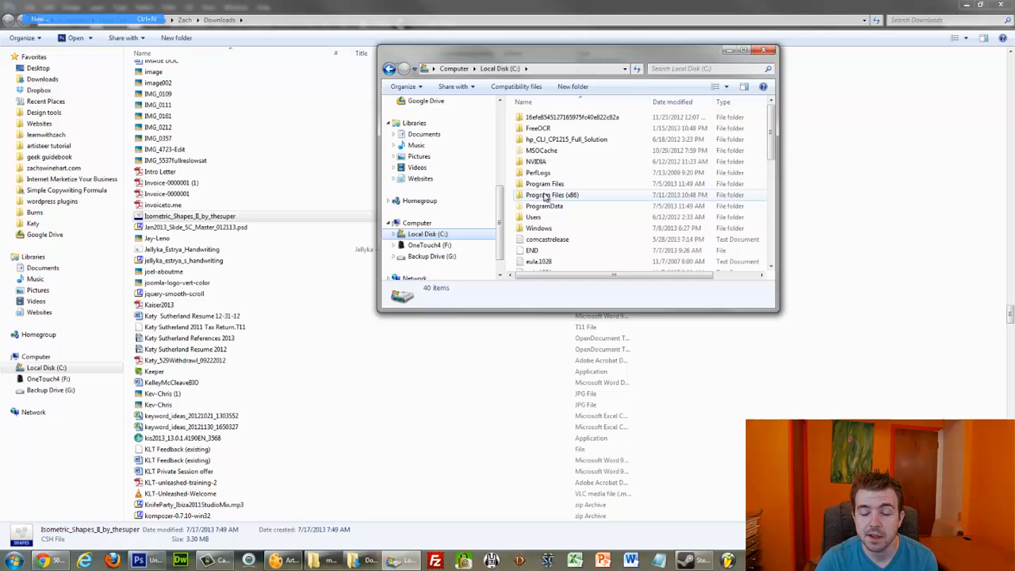
{"action": "left_click", "coordinate": [553, 194]}
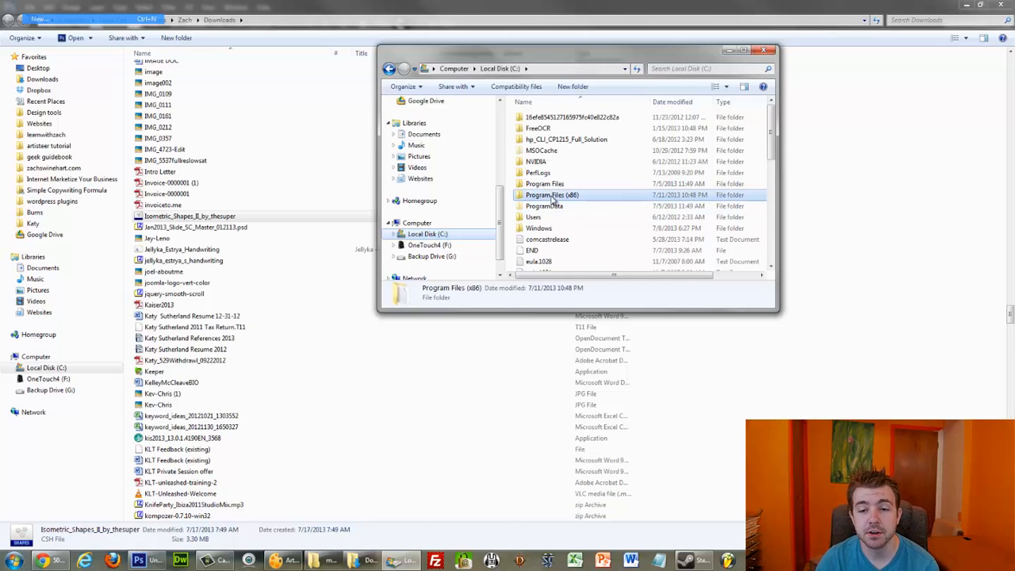
{"action": "double_click", "coordinate": [552, 195]}
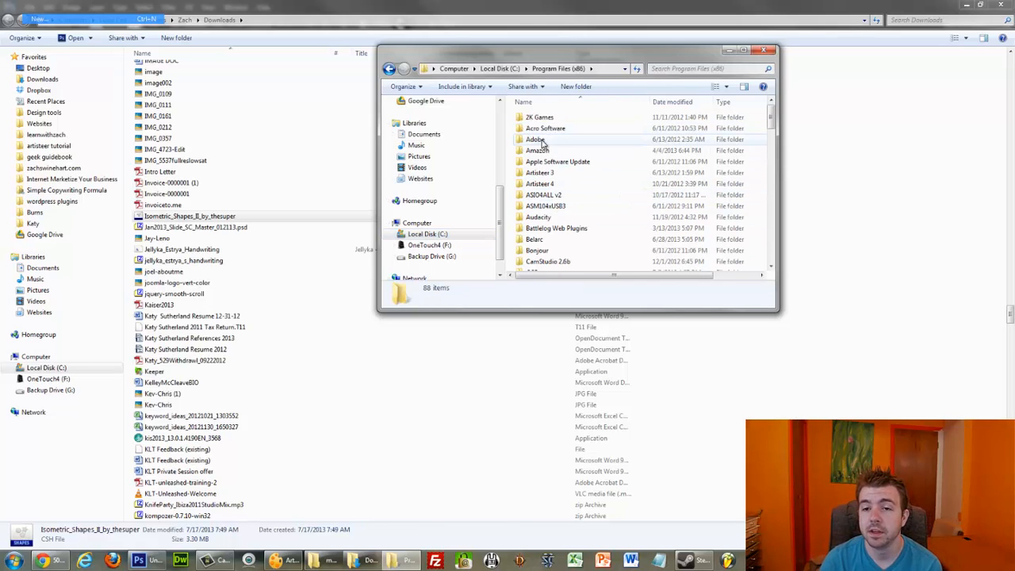
{"action": "left_click", "coordinate": [744, 50]}
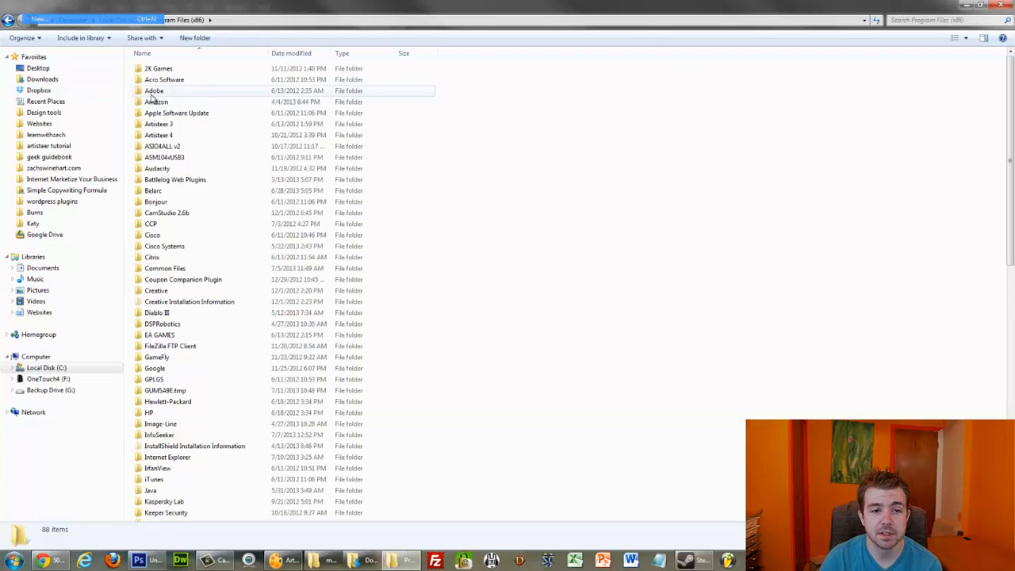
{"action": "double_click", "coordinate": [154, 91]}
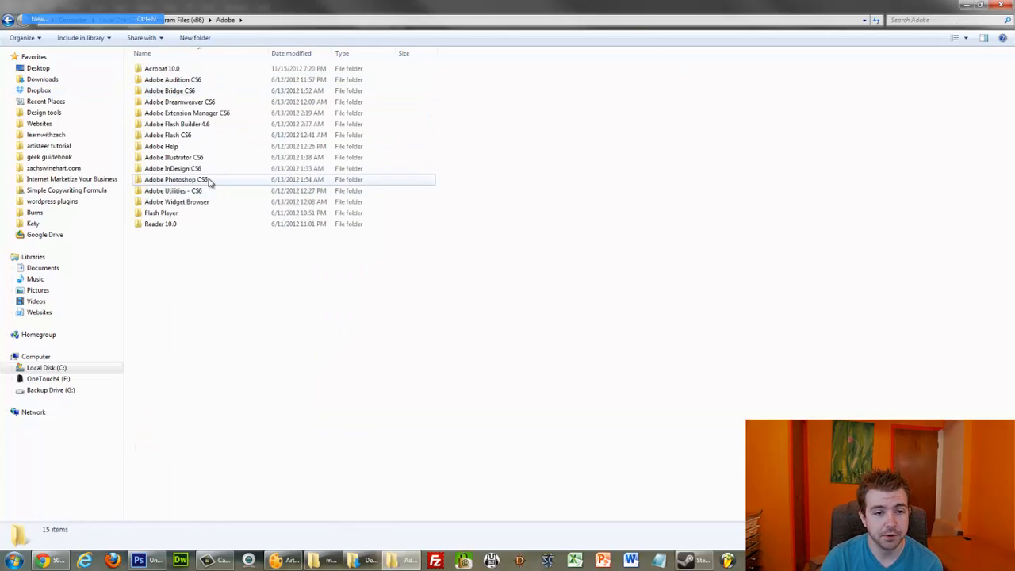
{"action": "double_click", "coordinate": [175, 179]}
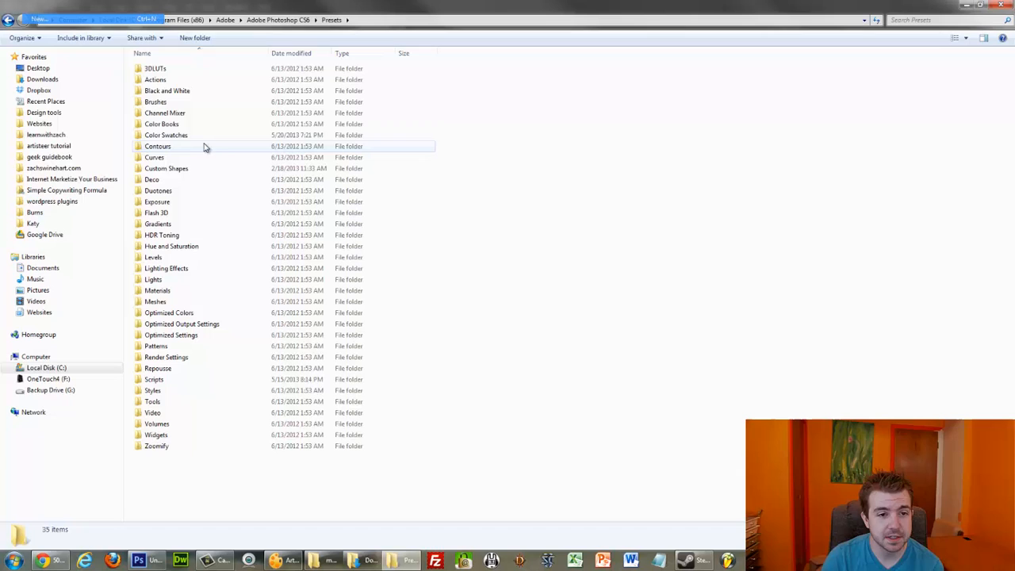
{"action": "double_click", "coordinate": [166, 168]}
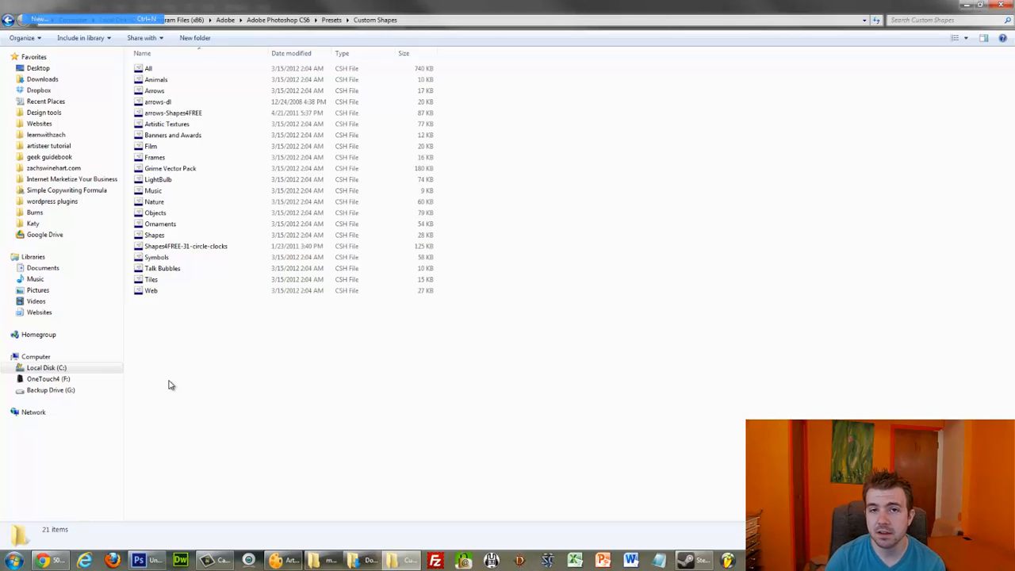
{"action": "mouse_move", "coordinate": [175, 349]}
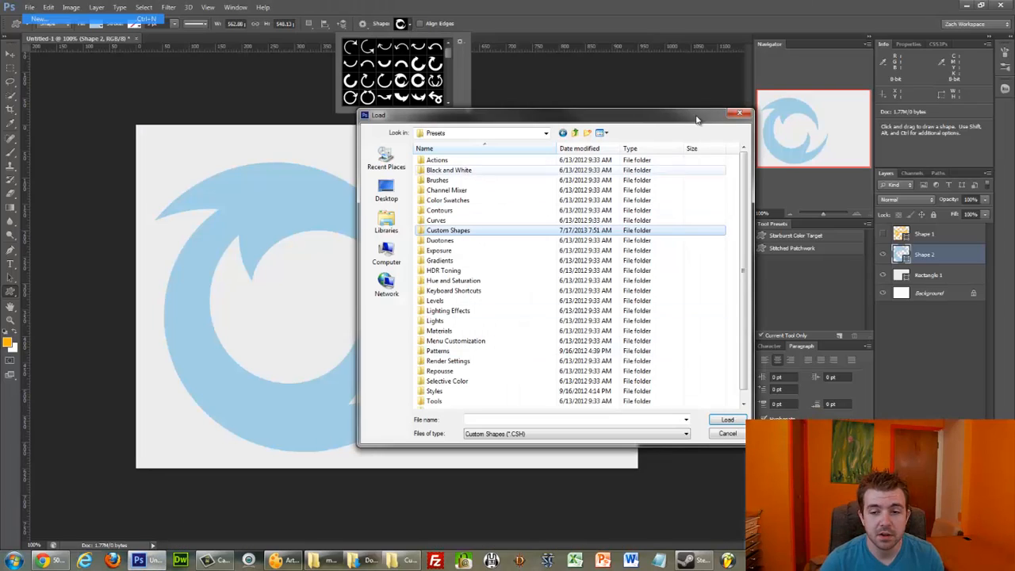
- Load the downloaded arrow set from Presets > Custom Shapes and draw a dark blue hand-drawn arrow
{"action": "left_click", "coordinate": [727, 433]}
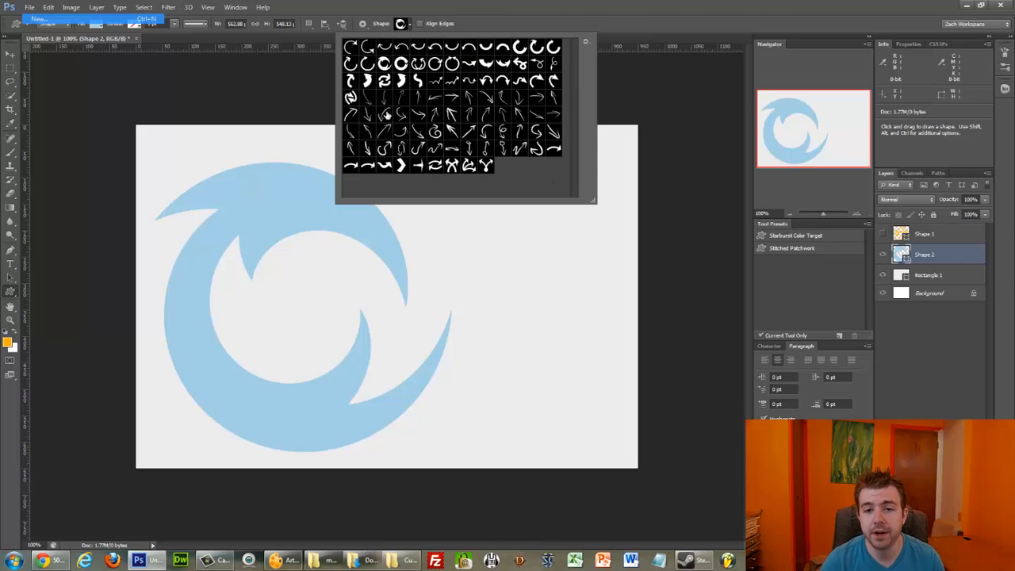
{"action": "mouse_move", "coordinate": [533, 173]}
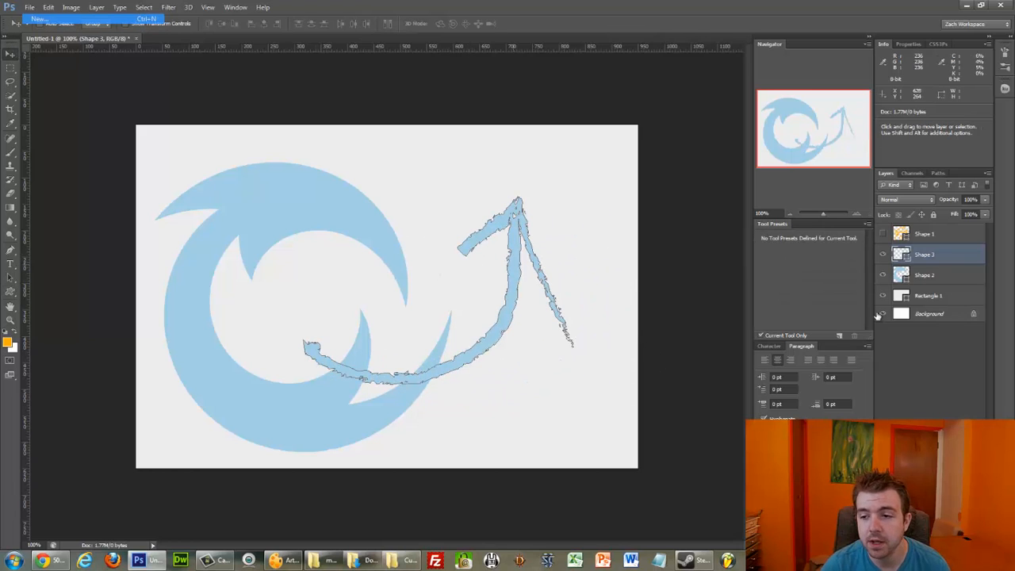
{"action": "left_click", "coordinate": [925, 274]}
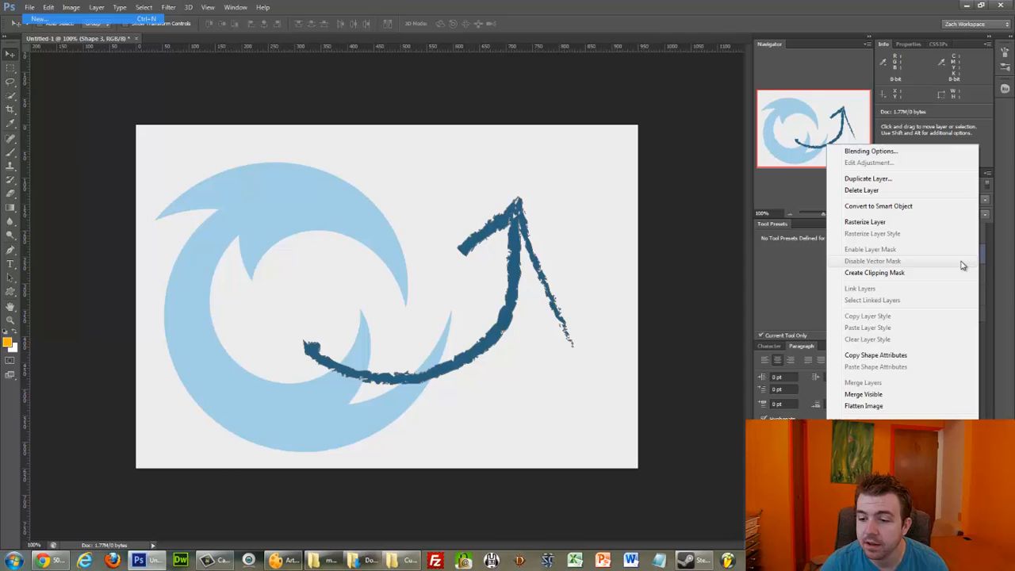
{"action": "mouse_move", "coordinate": [934, 384]}
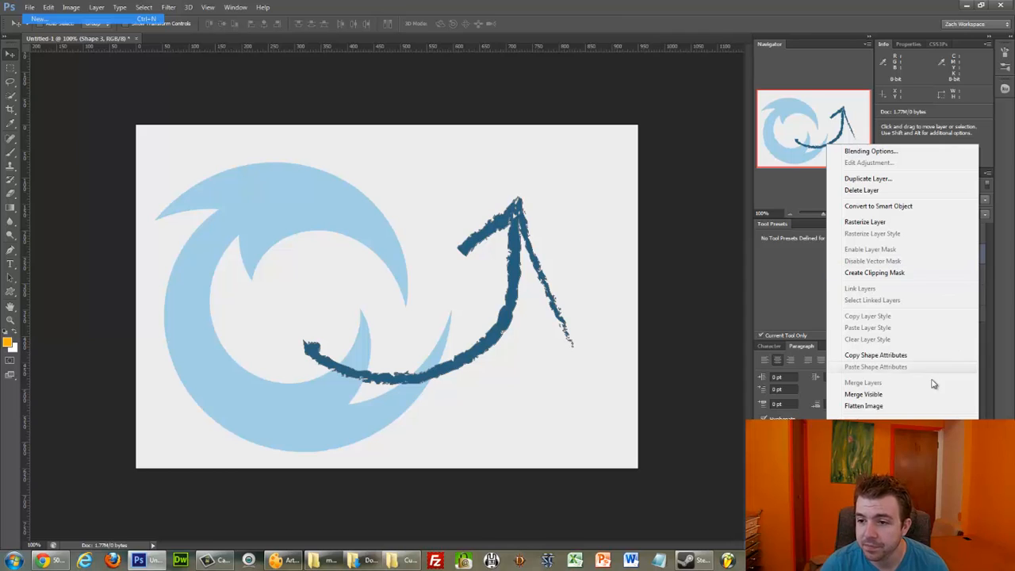
{"action": "mouse_move", "coordinate": [931, 190]}
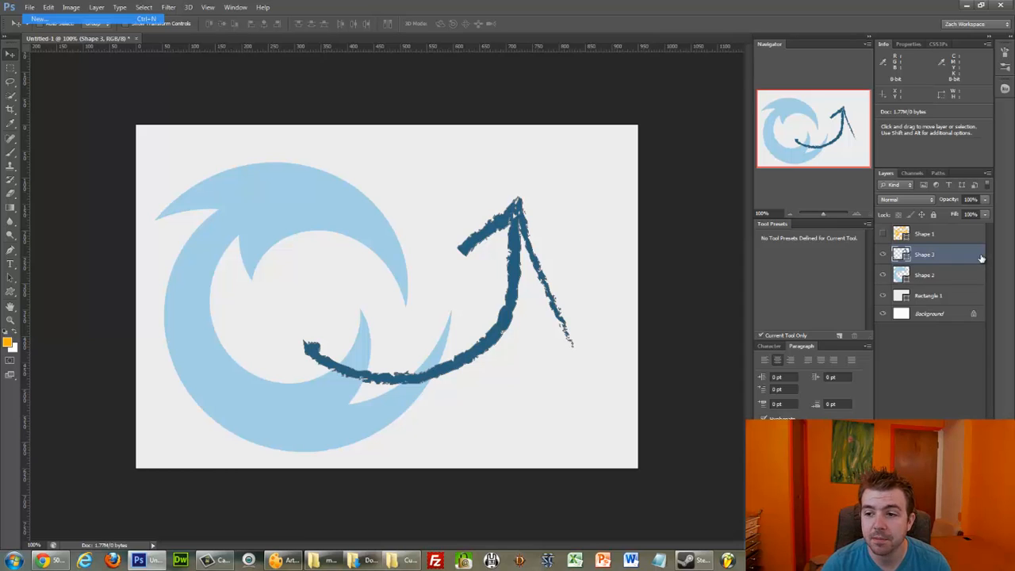
- Open Layer Style for the Shape 3 arrow layer with Drop Shadow enabled and its settings shown
{"action": "double_click", "coordinate": [936, 254]}
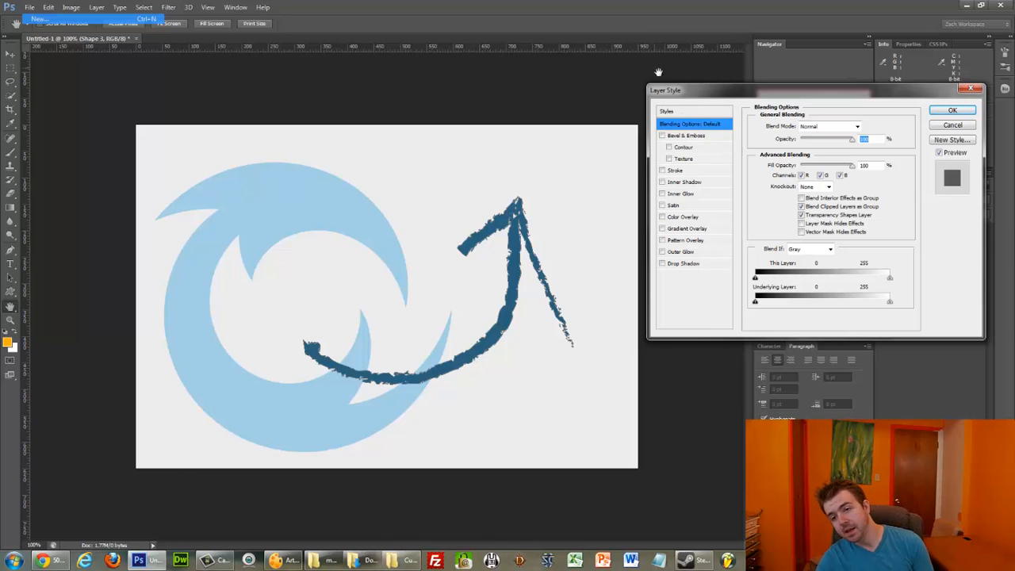
{"action": "mouse_move", "coordinate": [679, 106]}
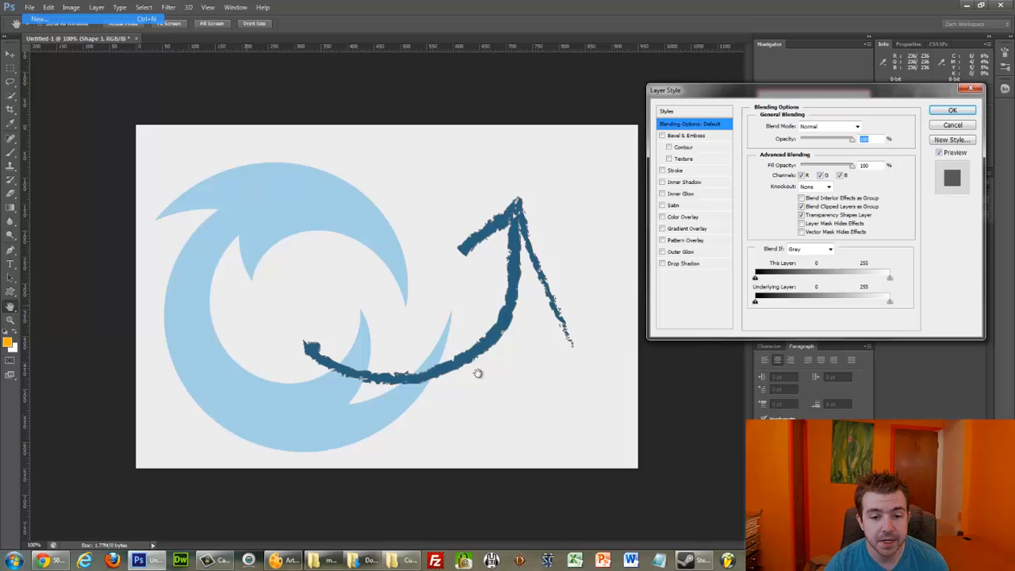
{"action": "mouse_move", "coordinate": [524, 285]}
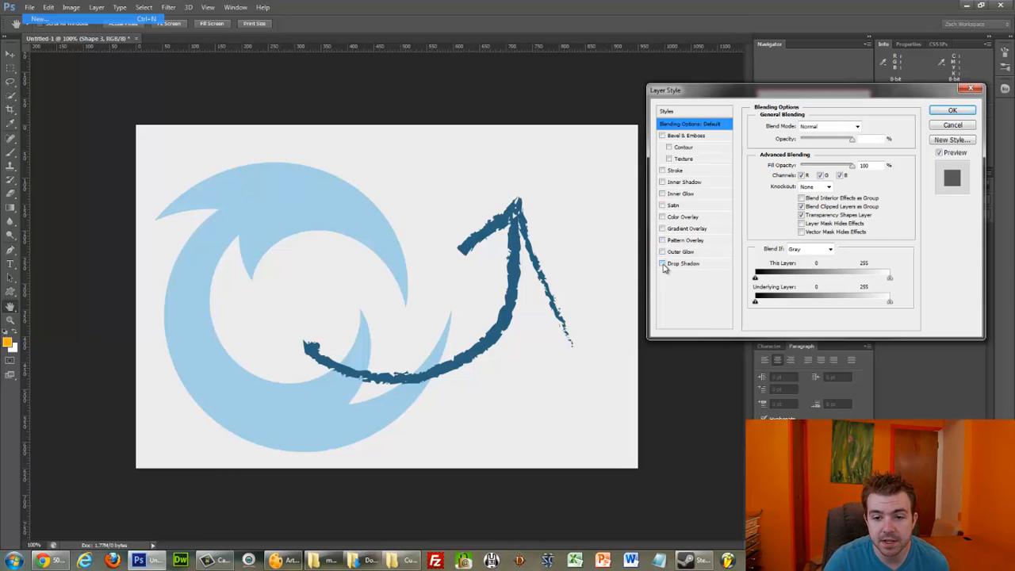
{"action": "left_click", "coordinate": [663, 263]}
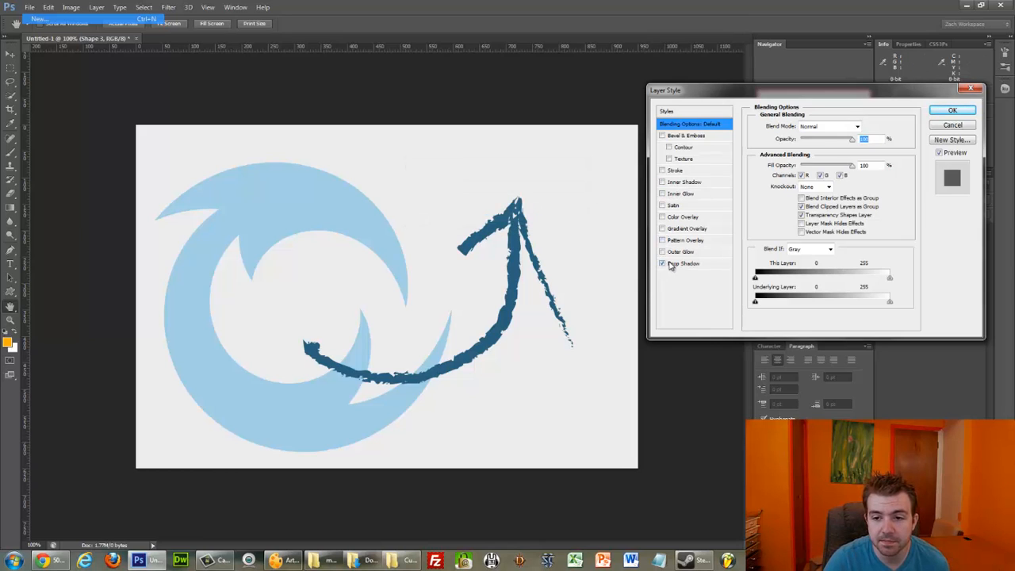
{"action": "left_click", "coordinate": [684, 263]}
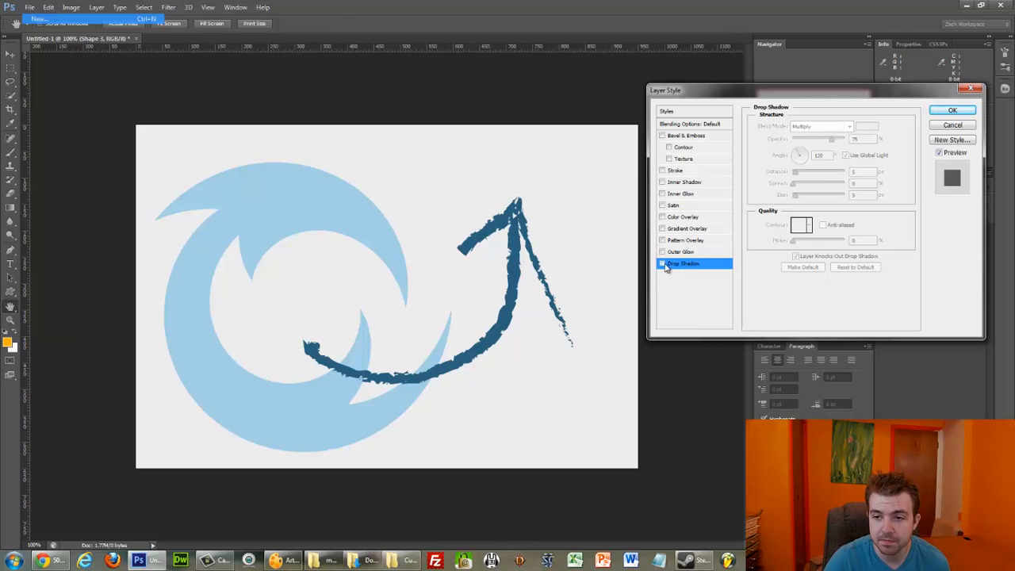
- Set the drop shadow to white, Normal blend mode, distance 6 px
{"action": "left_click", "coordinate": [867, 126]}
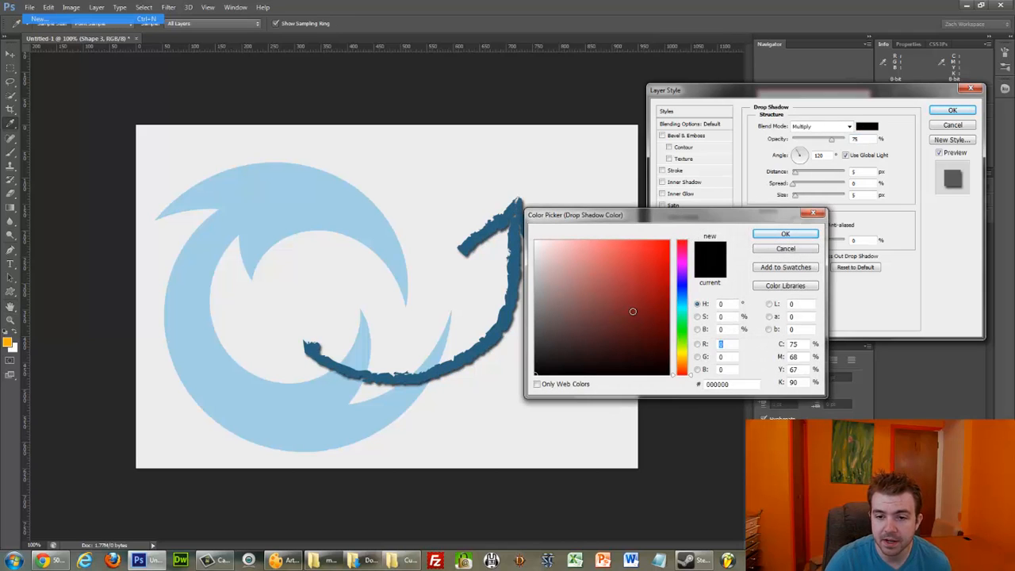
{"action": "left_click", "coordinate": [785, 234]}
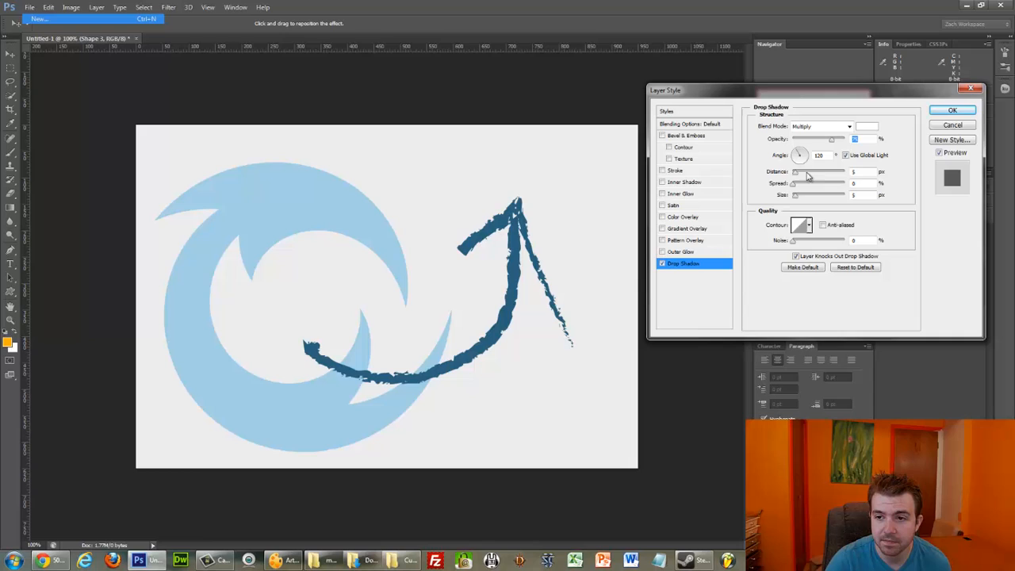
{"action": "left_click", "coordinate": [822, 126]}
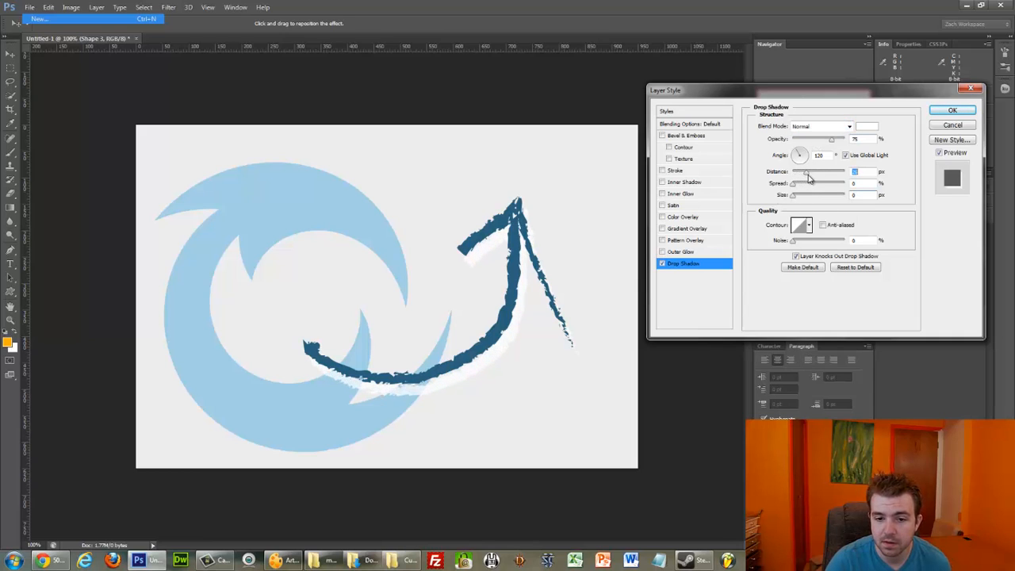
{"action": "left_click_drag", "start_coordinate": [809, 172], "coordinate": [795, 172]}
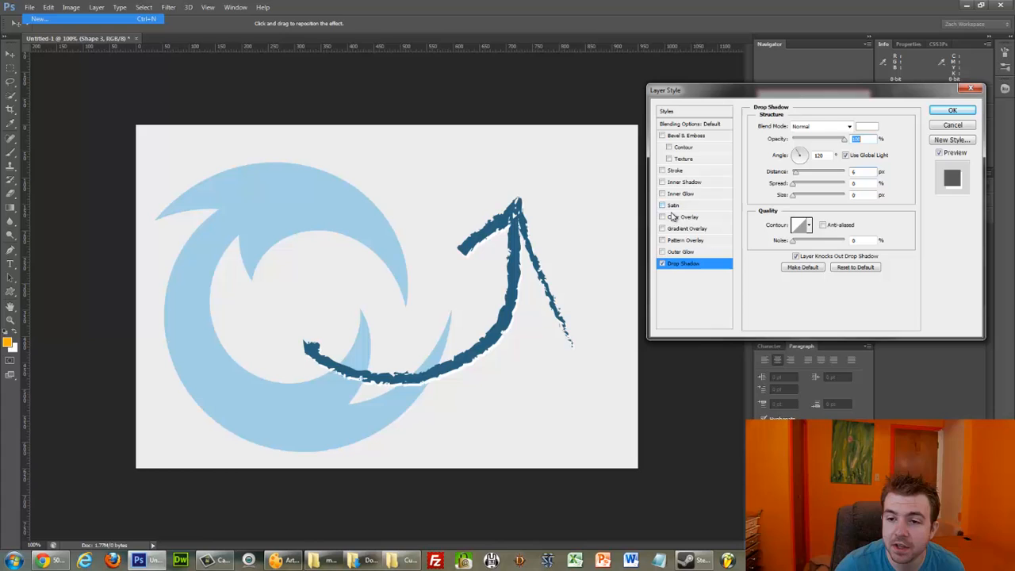
- Enable Gradient Overlay in Overlay blend mode and apply both effects with OK
{"action": "left_click", "coordinate": [686, 228]}
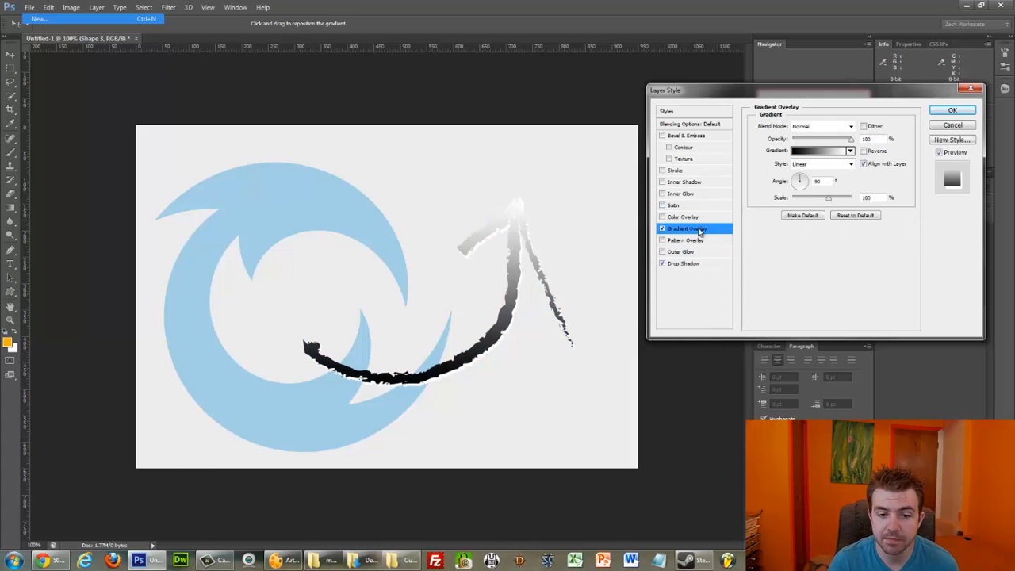
{"action": "left_click", "coordinate": [822, 126]}
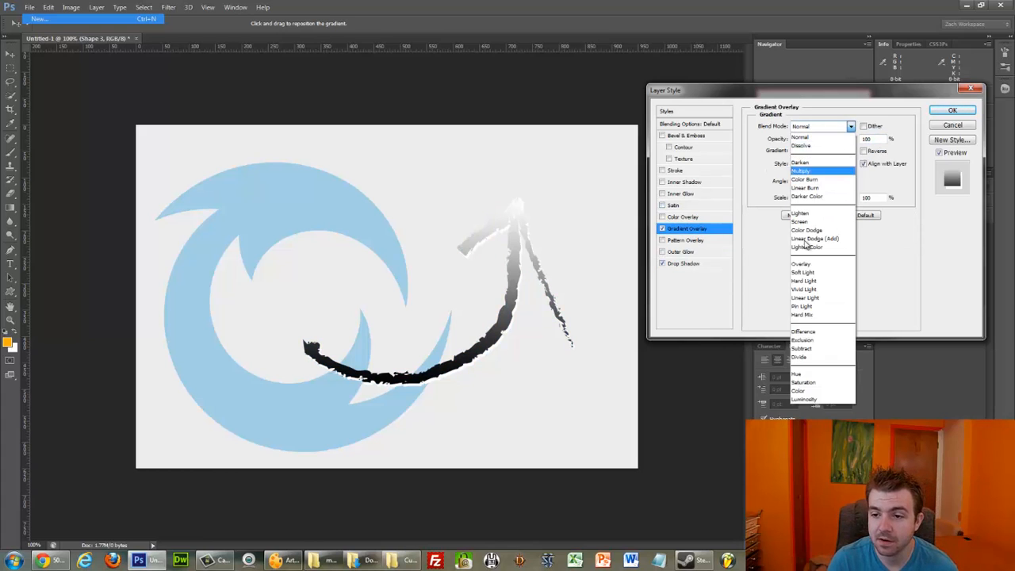
{"action": "left_click", "coordinate": [801, 263]}
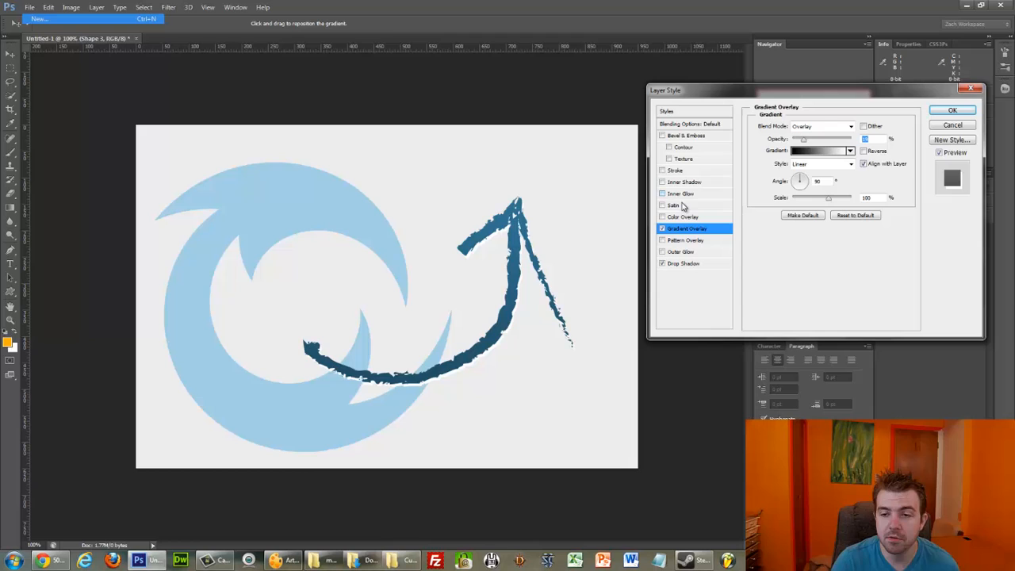
{"action": "mouse_move", "coordinate": [674, 216]}
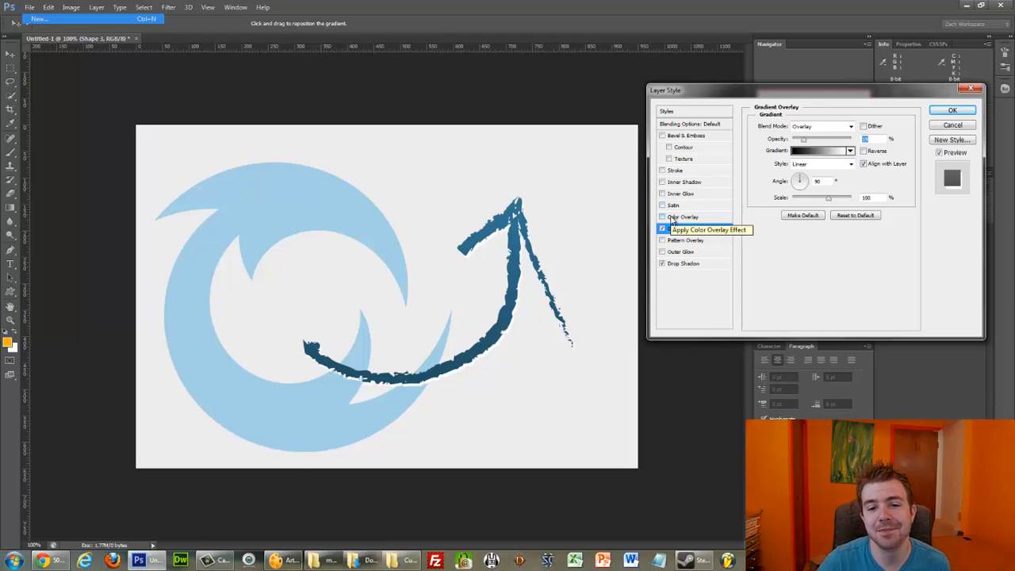
{"action": "left_click", "coordinate": [952, 110]}
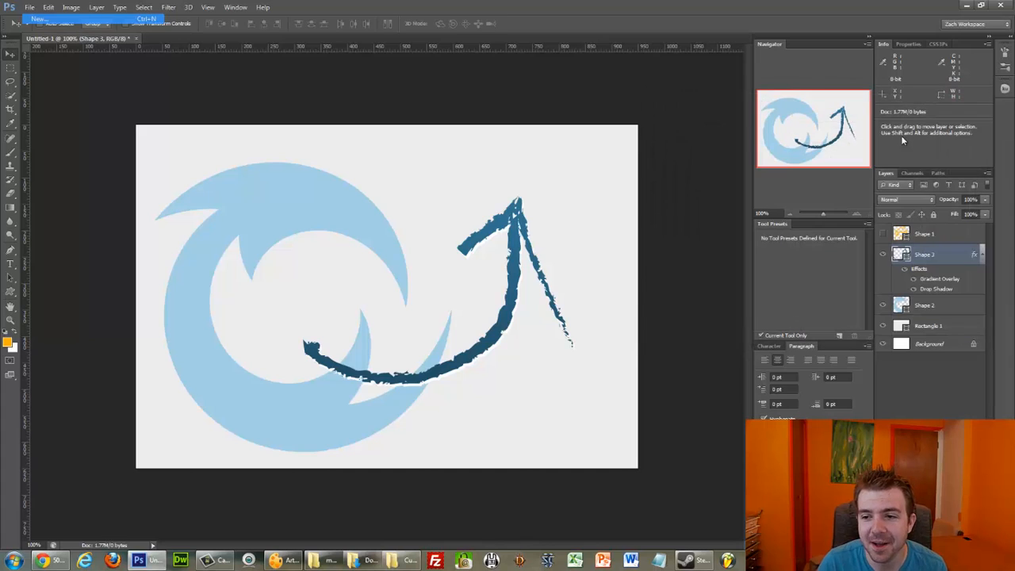
{"action": "mouse_move", "coordinate": [676, 272]}
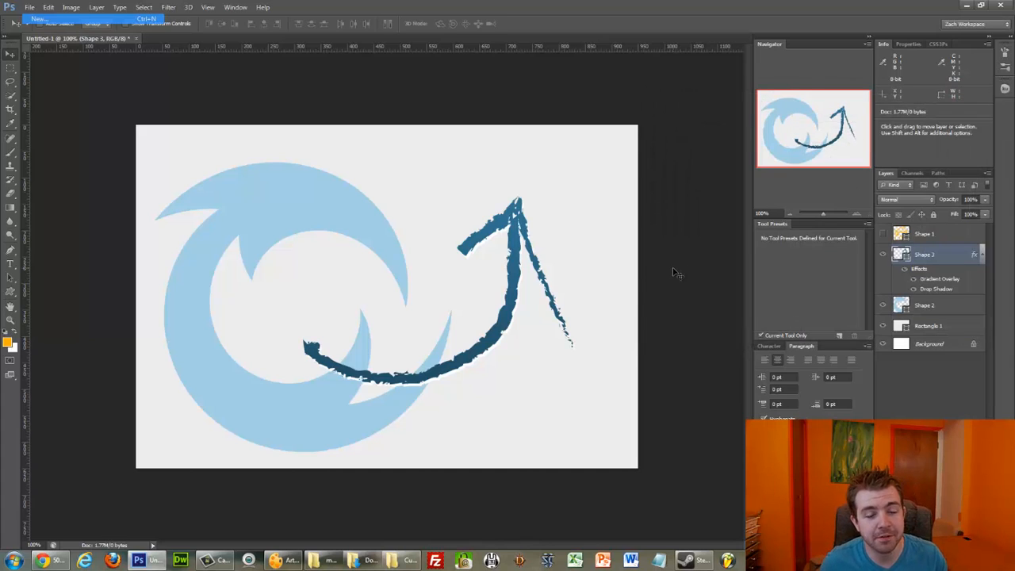